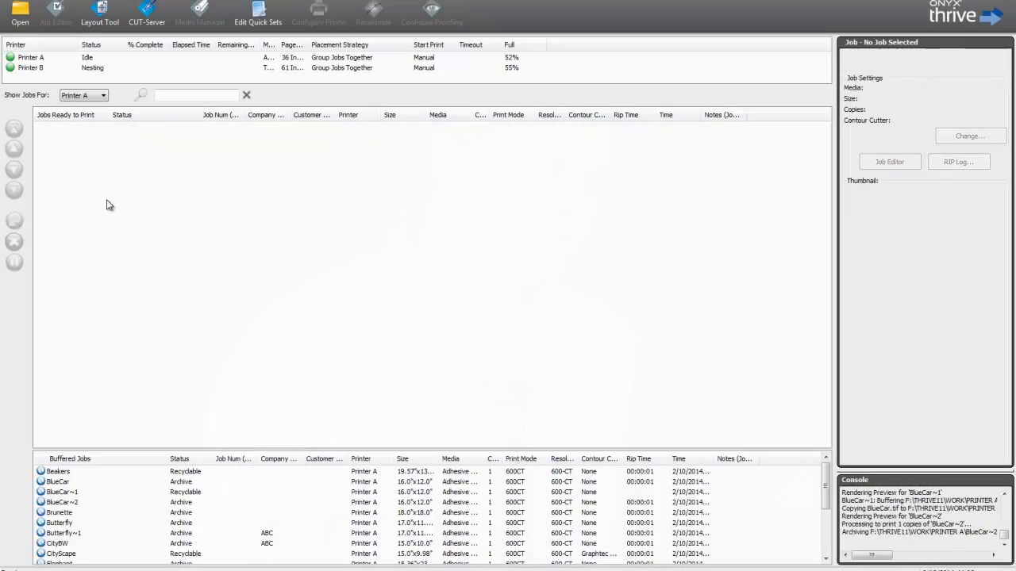
{"action": "mouse_move", "coordinate": [146, 222]}
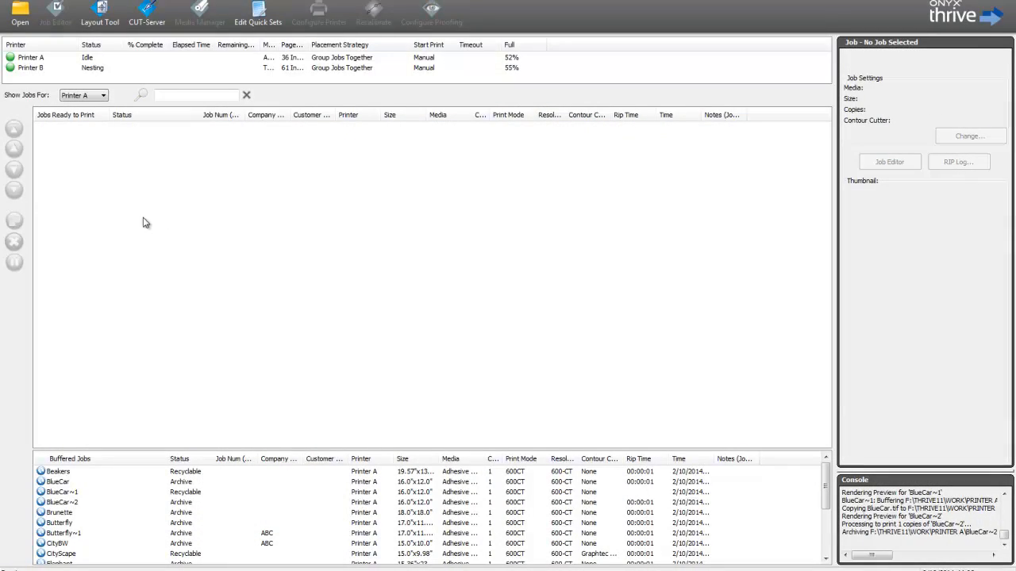
{"action": "mouse_move", "coordinate": [4, 214]}
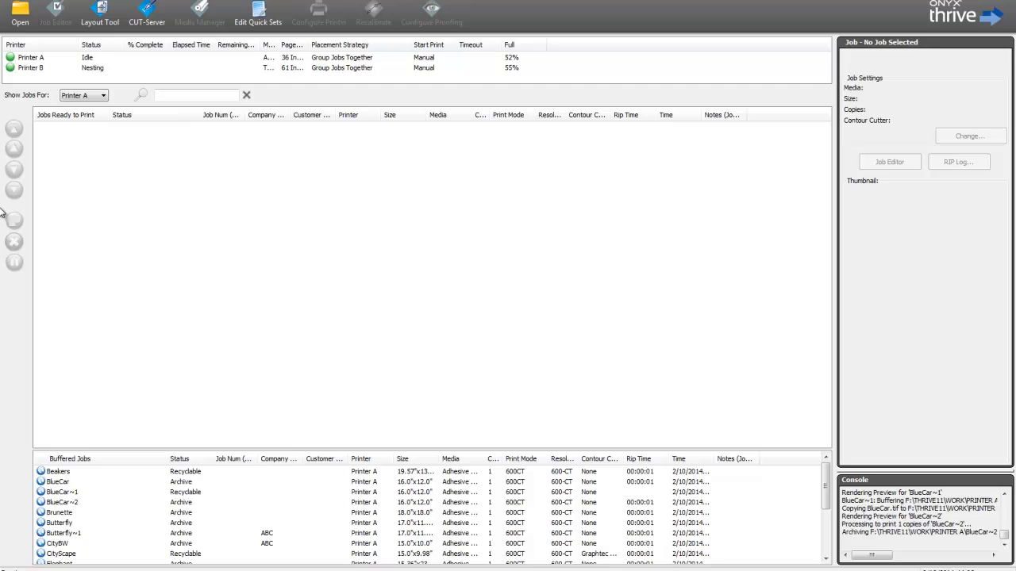
{"action": "mouse_move", "coordinate": [20, 12]}
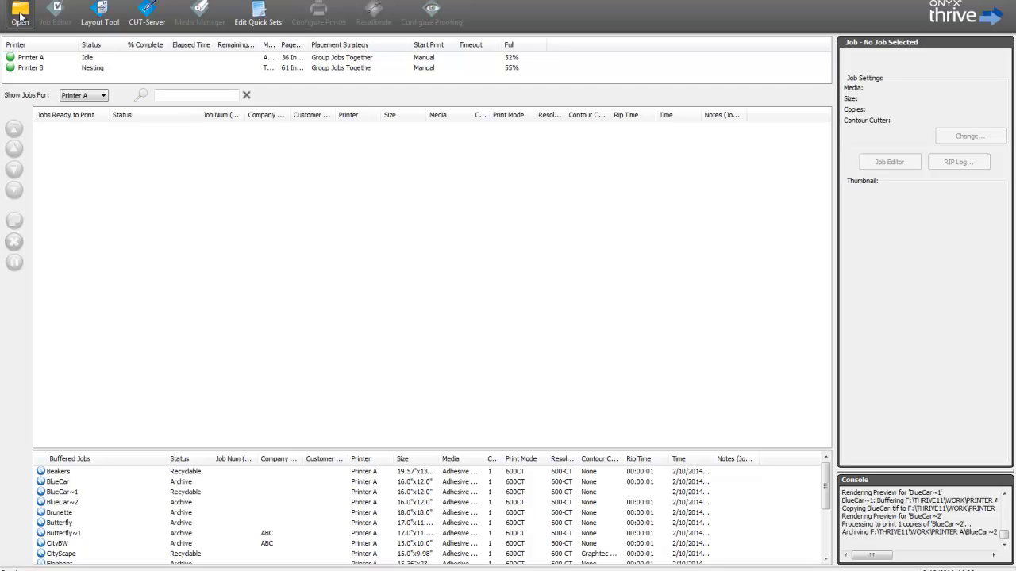
- Open BlueCar.tif from Demo Images as a new job for Printer A
{"action": "left_click", "coordinate": [19, 12]}
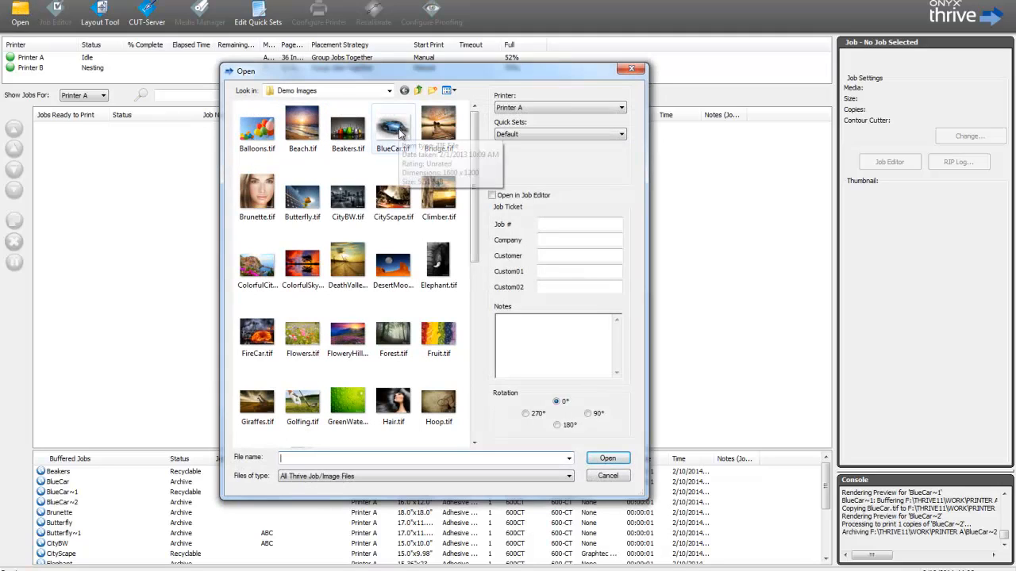
{"action": "mouse_move", "coordinate": [392, 127]}
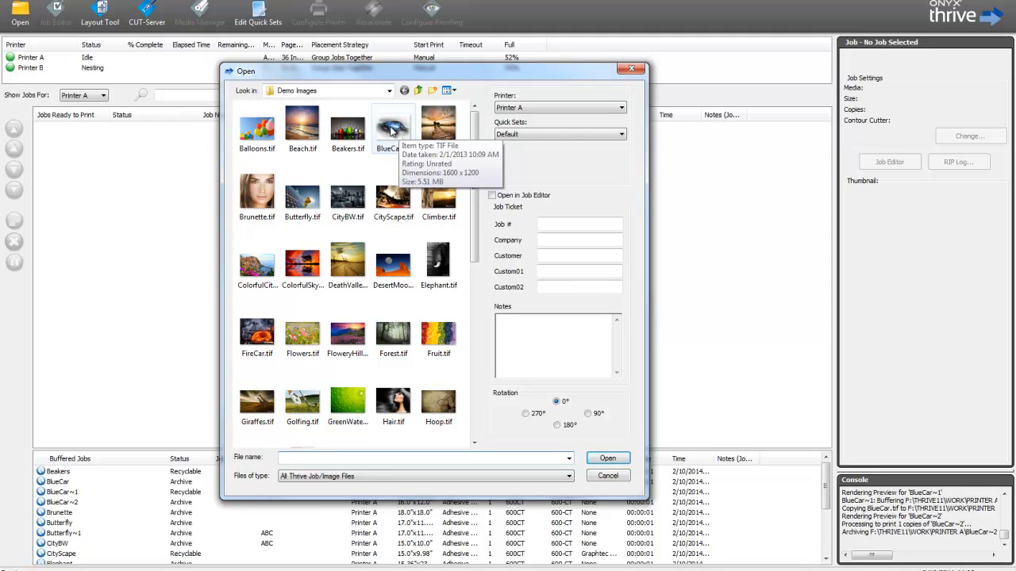
{"action": "left_click", "coordinate": [393, 127]}
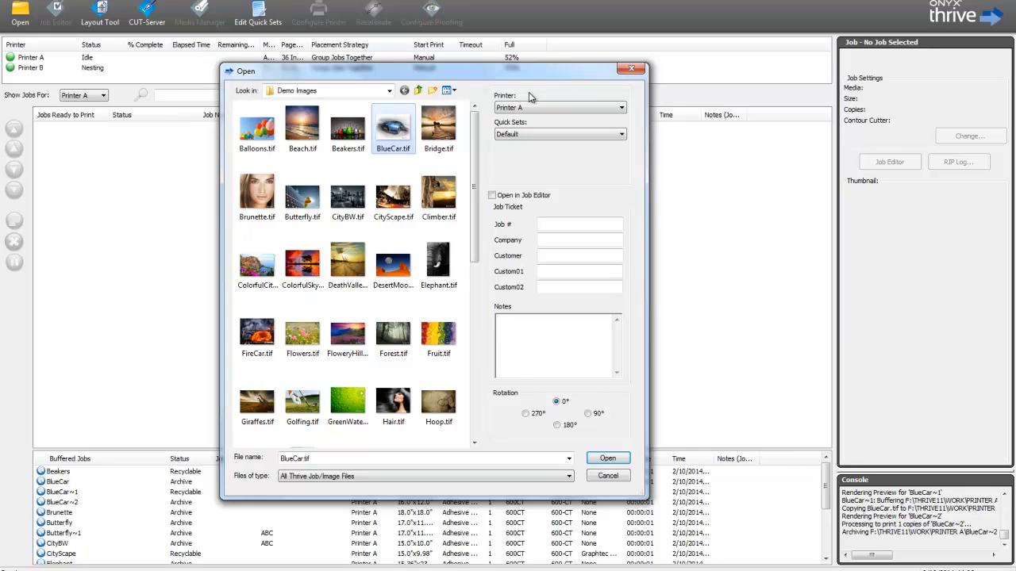
{"action": "mouse_move", "coordinate": [544, 210]}
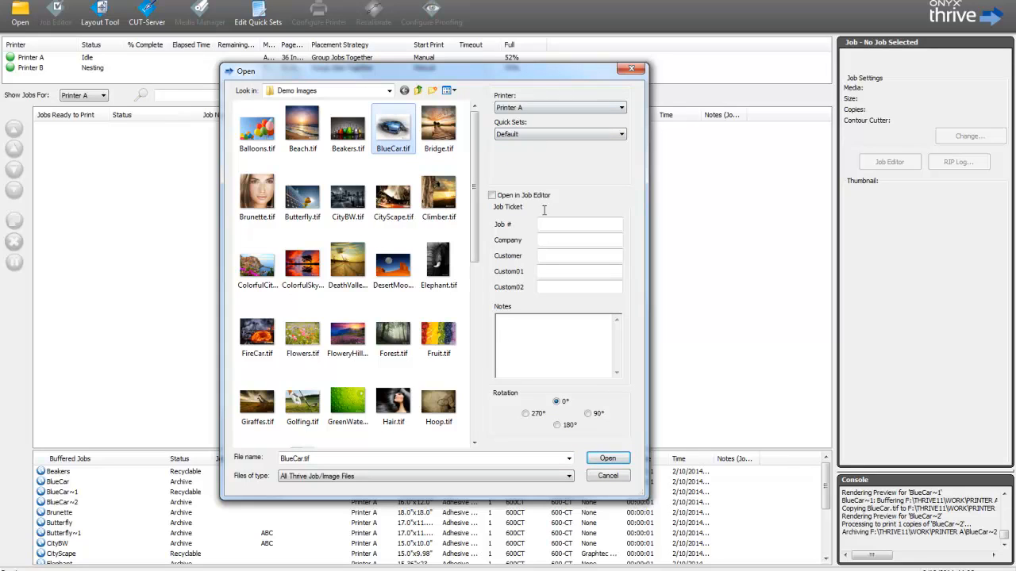
{"action": "left_click", "coordinate": [608, 475]}
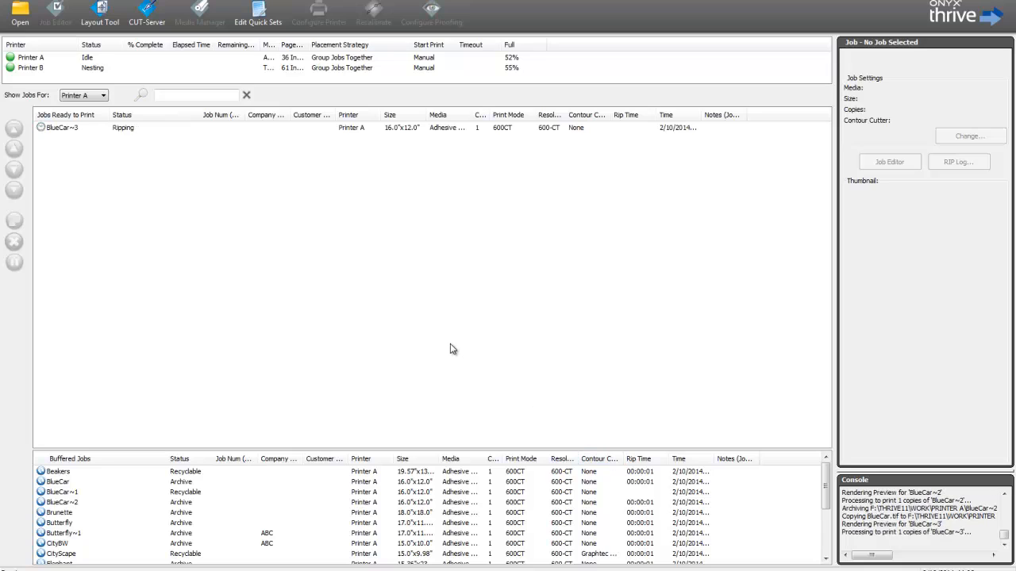
{"action": "mouse_move", "coordinate": [442, 338]}
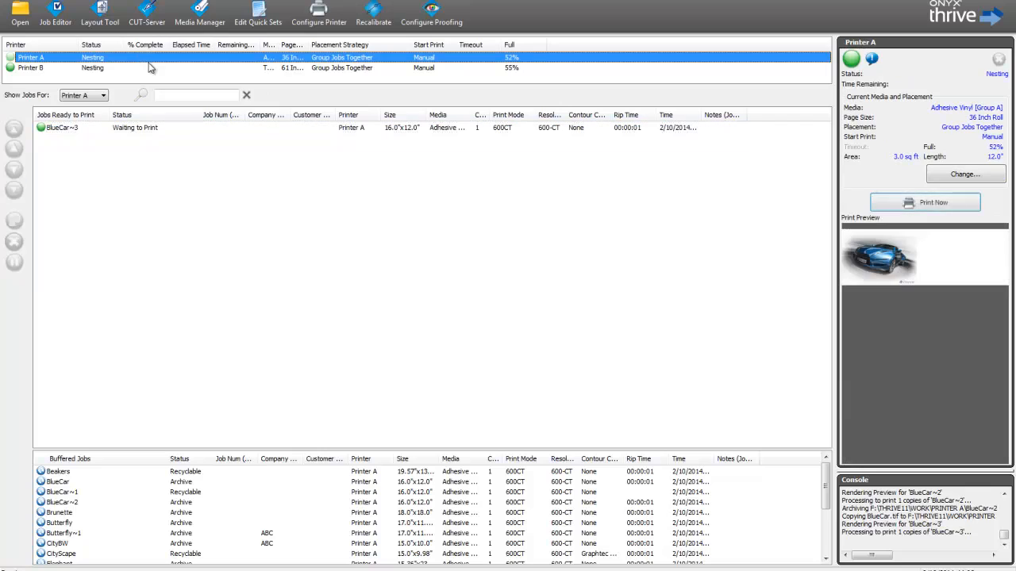
{"action": "mouse_move", "coordinate": [924, 202]}
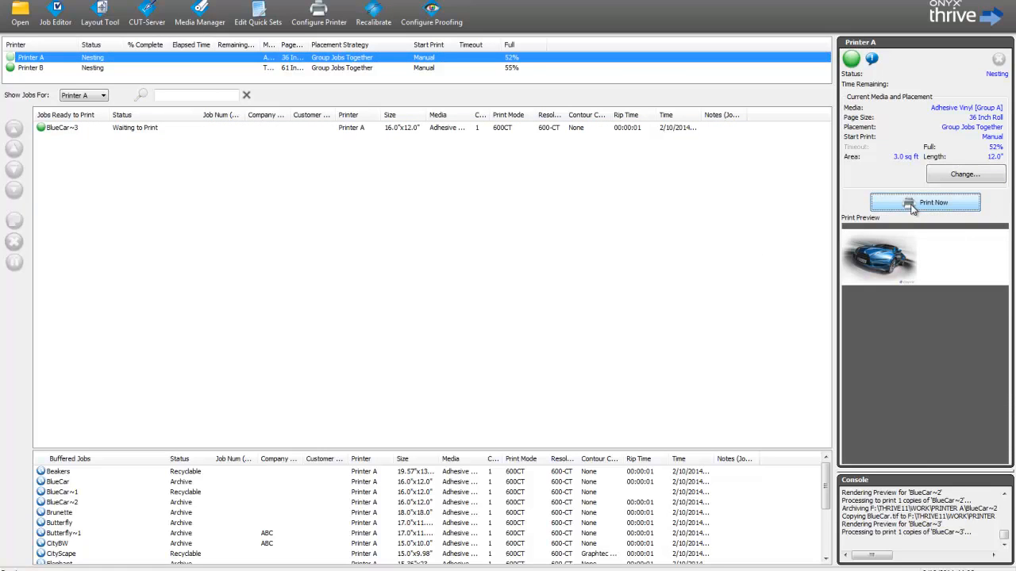
- Print the ripped BlueCar~3 job now on Printer A
{"action": "left_click", "coordinate": [924, 202]}
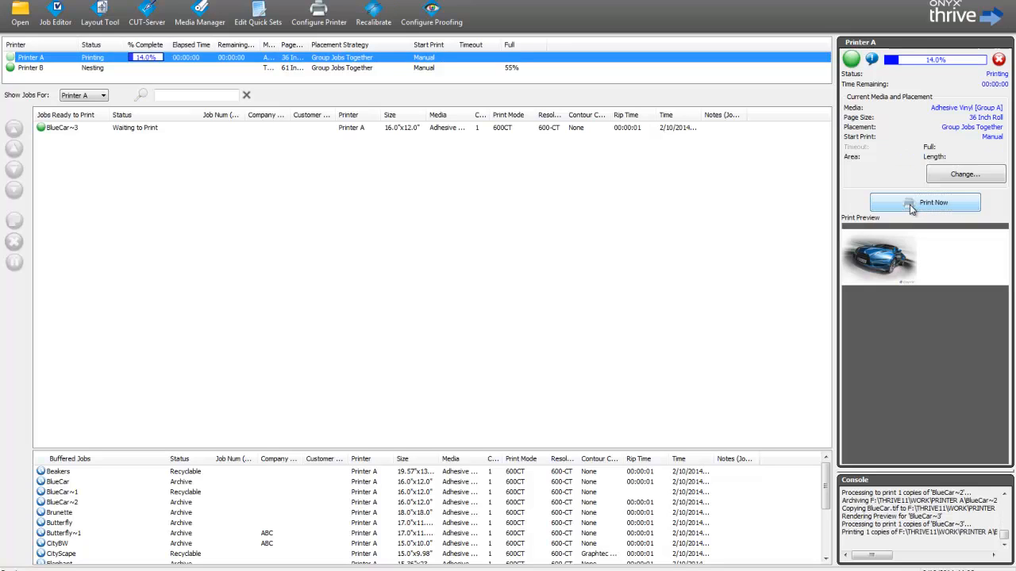
{"action": "left_click", "coordinate": [924, 202]}
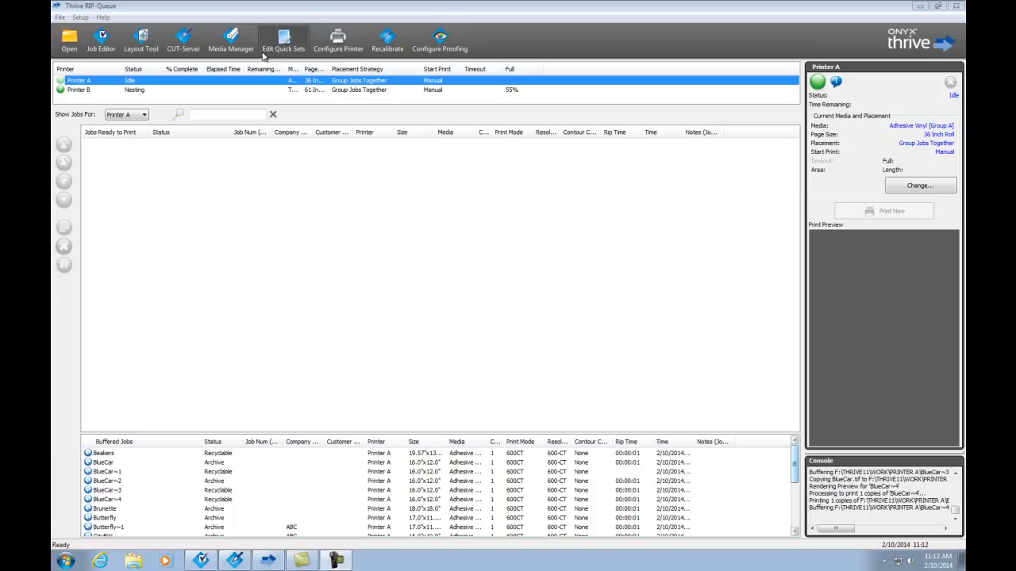
{"action": "mouse_move", "coordinate": [184, 38]}
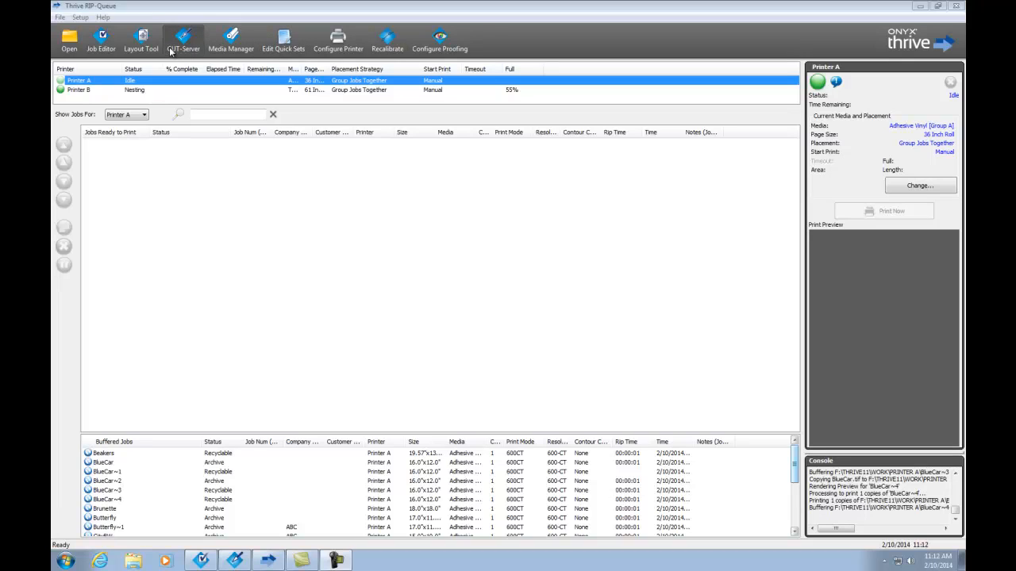
{"action": "mouse_move", "coordinate": [167, 80]}
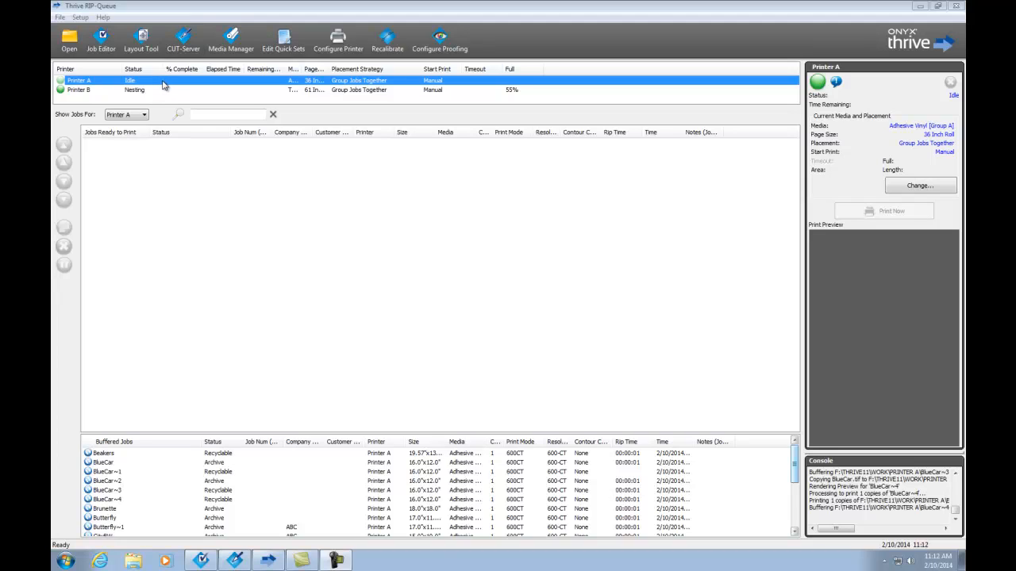
{"action": "mouse_move", "coordinate": [111, 95]}
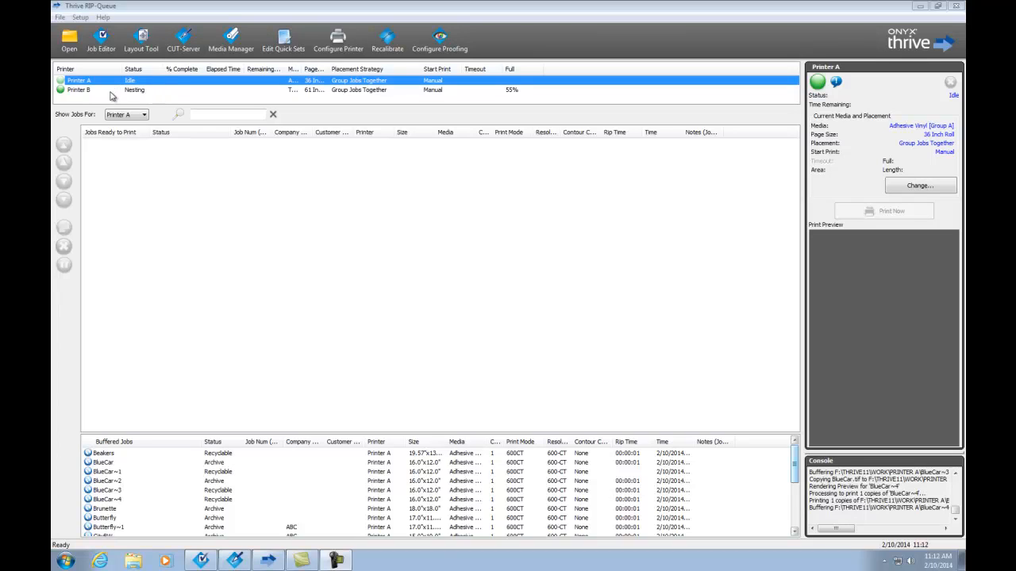
{"action": "mouse_move", "coordinate": [112, 304]}
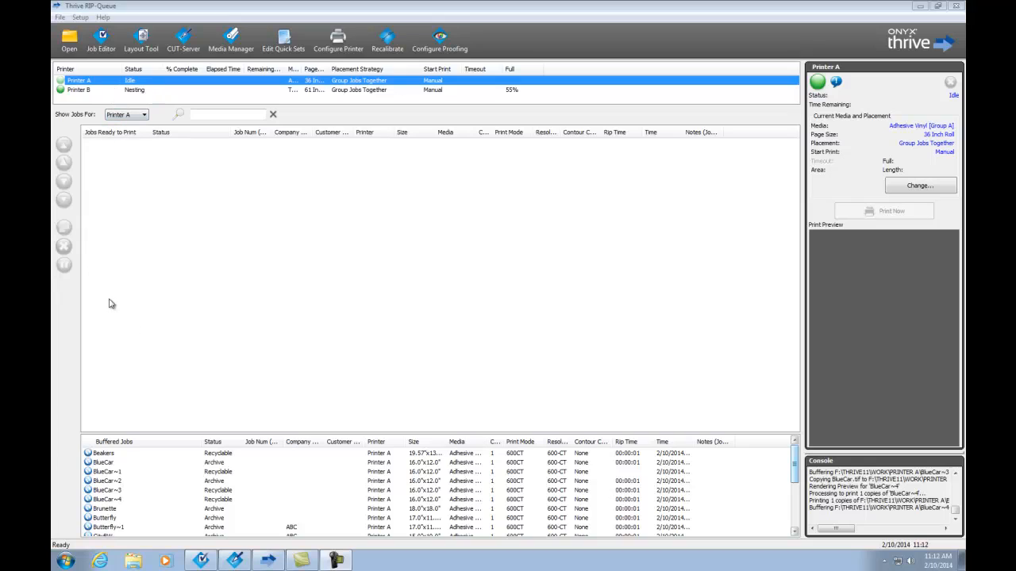
{"action": "mouse_move", "coordinate": [212, 185]}
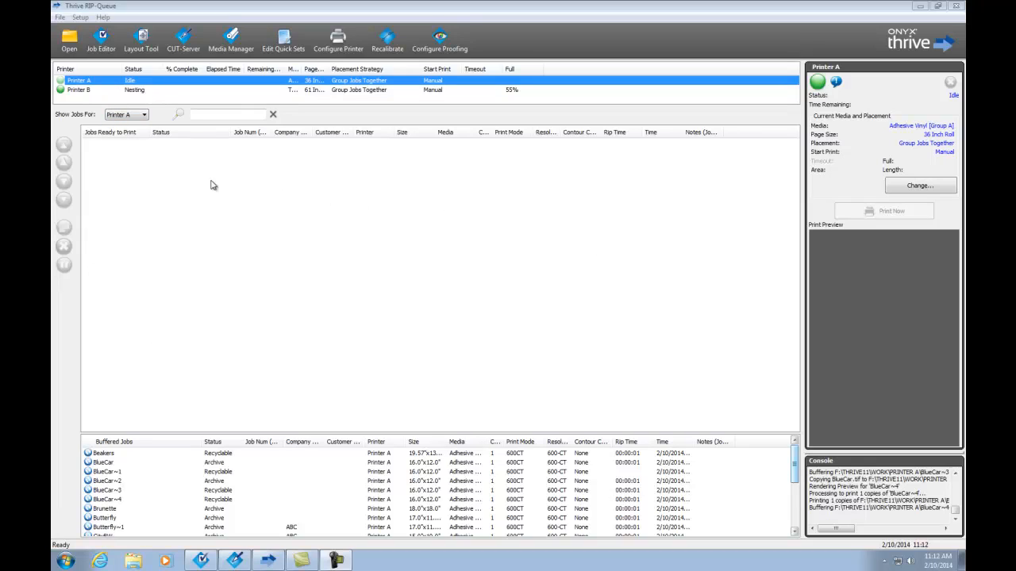
{"action": "mouse_move", "coordinate": [154, 172]}
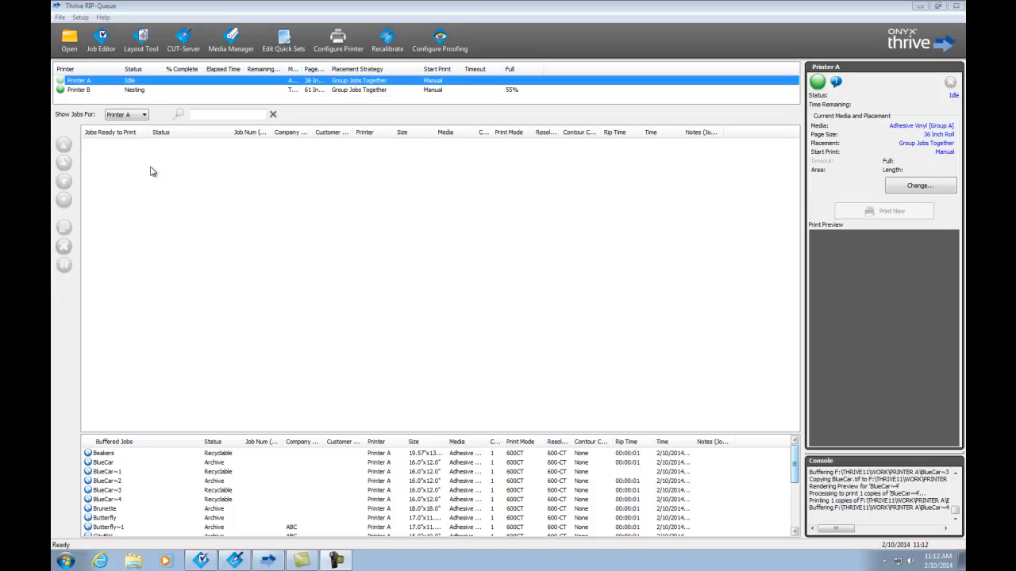
{"action": "mouse_move", "coordinate": [144, 210]}
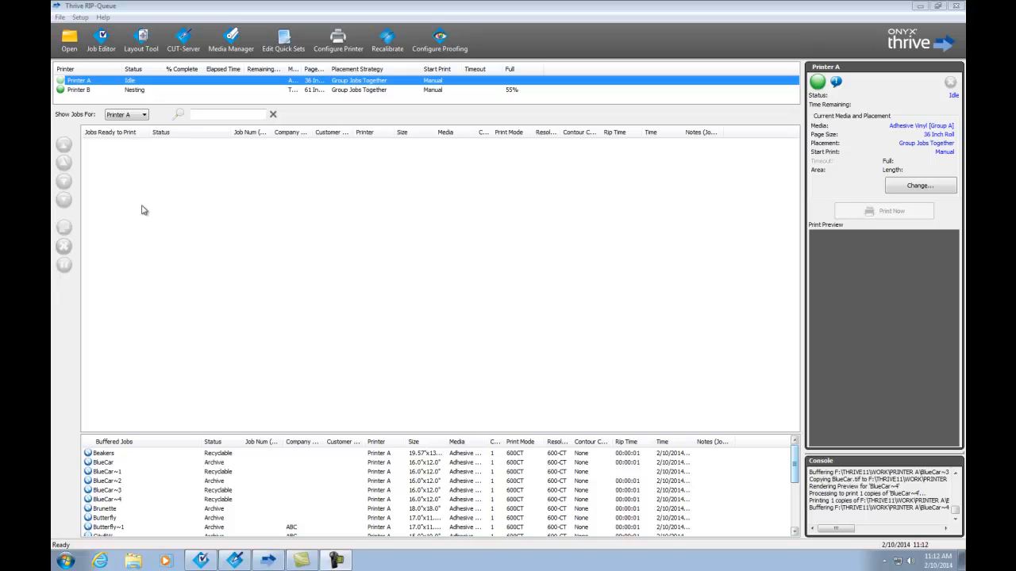
{"action": "mouse_move", "coordinate": [118, 381]}
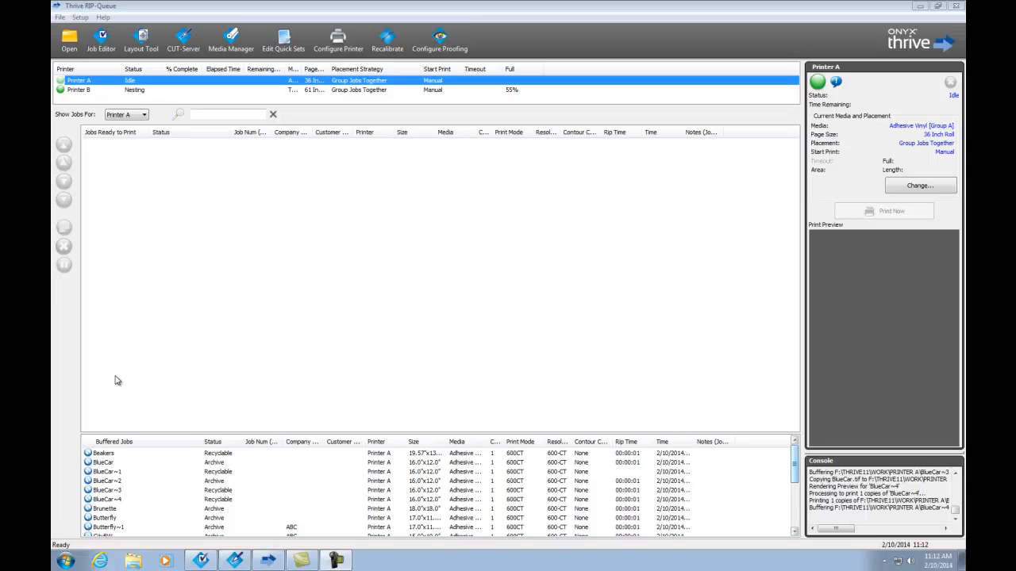
{"action": "mouse_move", "coordinate": [524, 342]}
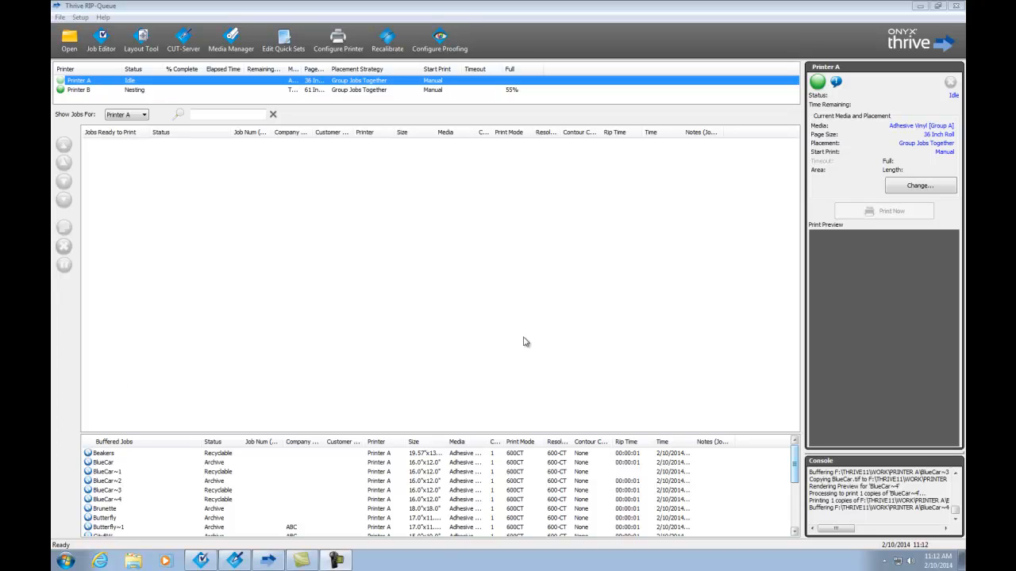
{"action": "mouse_move", "coordinate": [873, 199]}
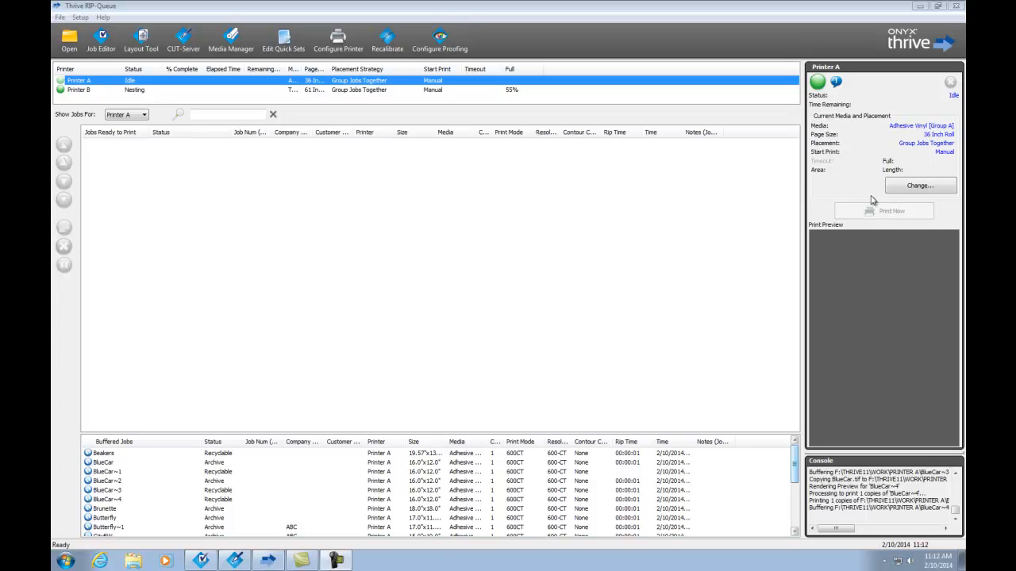
{"action": "mouse_move", "coordinate": [814, 268]}
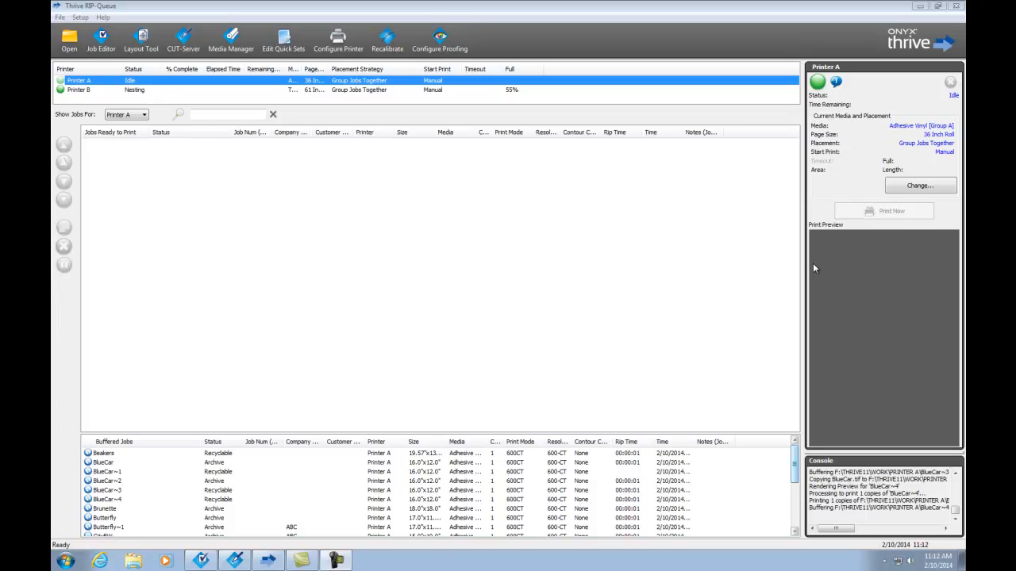
{"action": "mouse_move", "coordinate": [833, 272]}
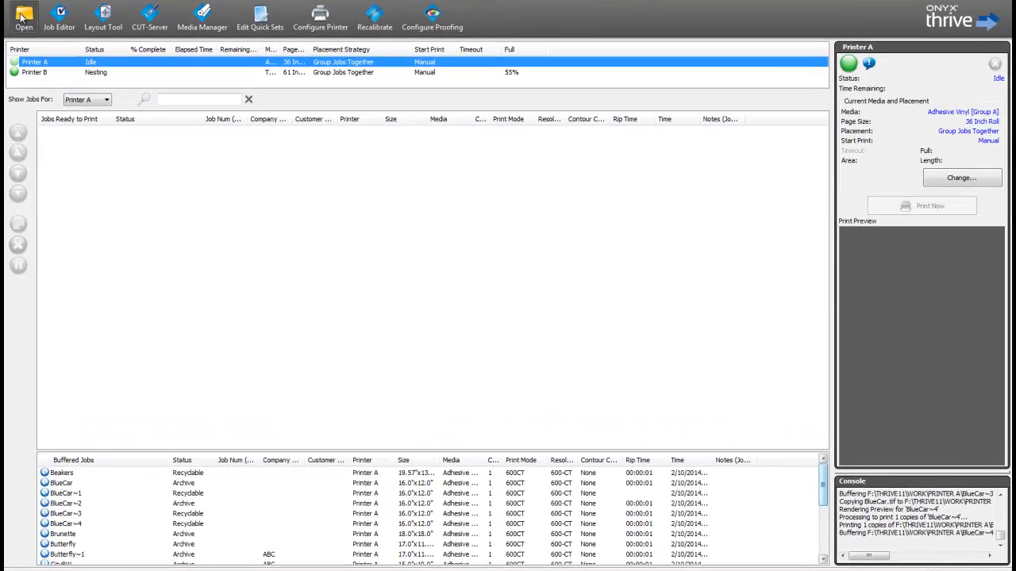
- Open BlueCar, CityScape and DeathValley together with company ABC on the job ticket
{"action": "left_click", "coordinate": [19, 15]}
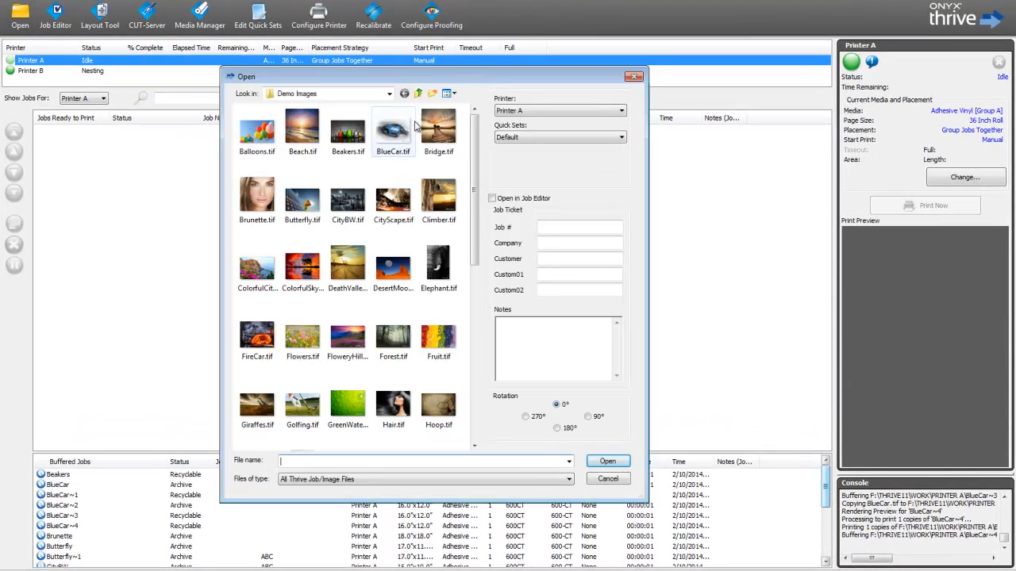
{"action": "left_click", "coordinate": [392, 197]}
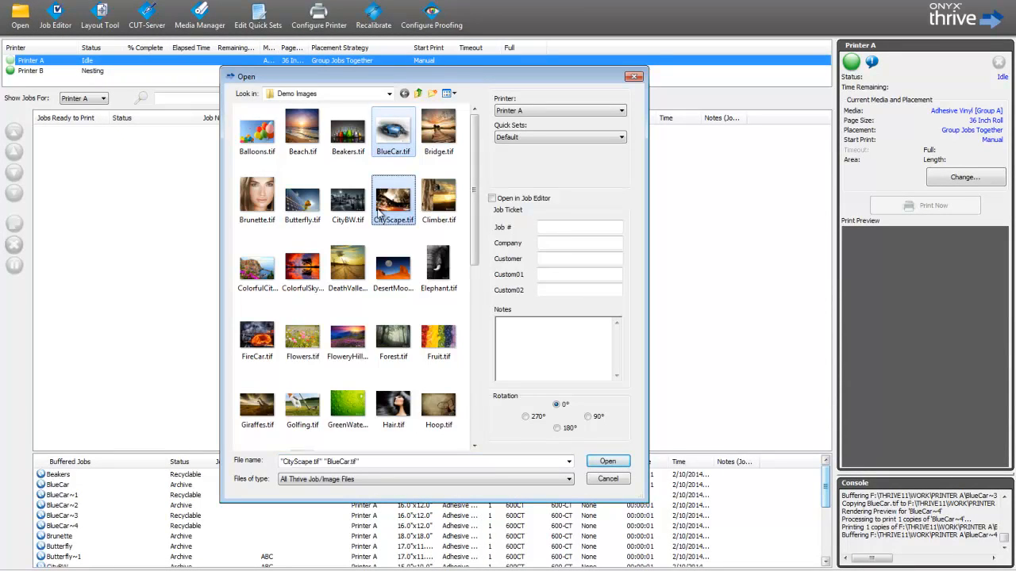
{"action": "left_click", "coordinate": [347, 265]}
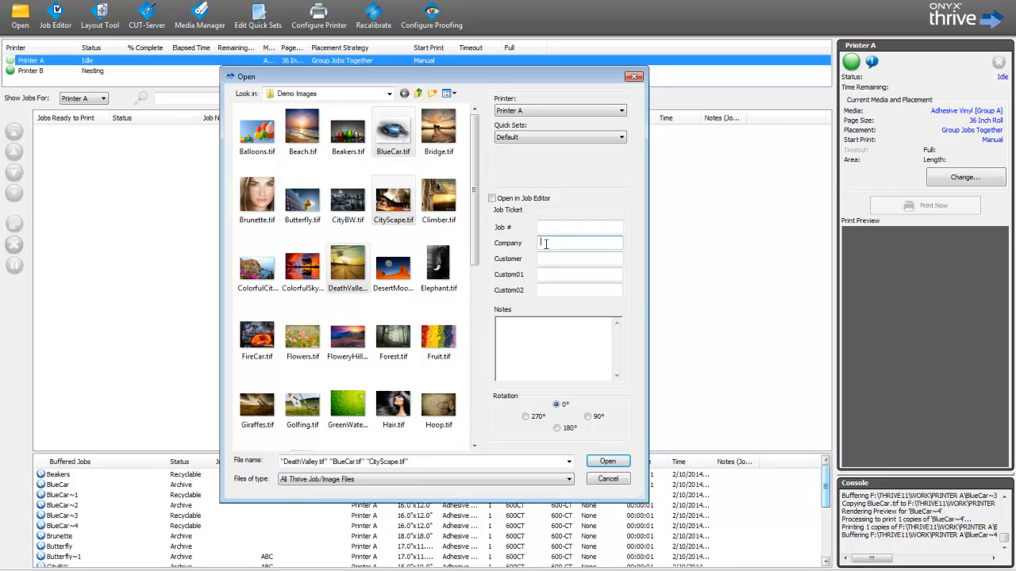
{"action": "type", "text": "ABC"}
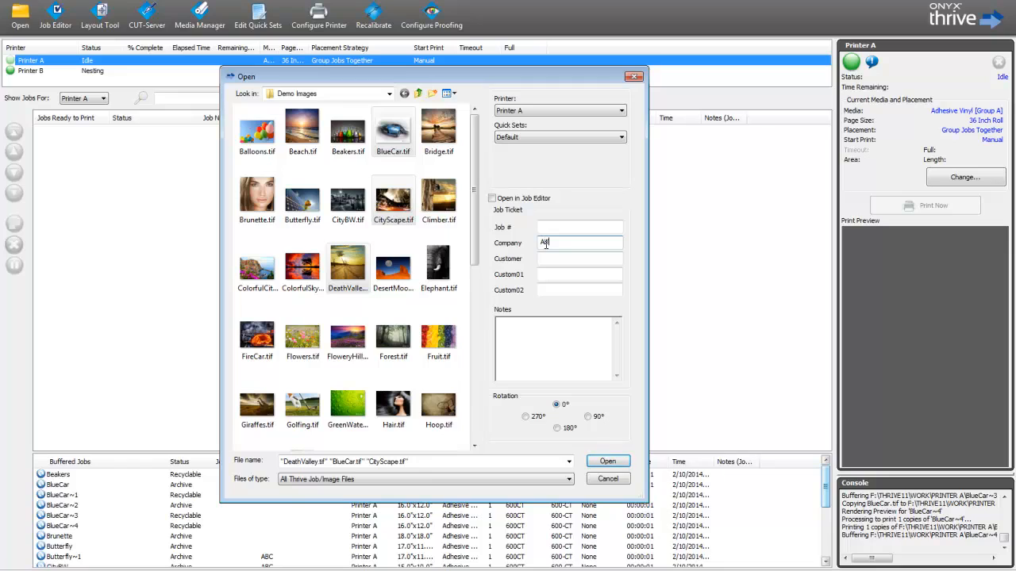
{"action": "type", "text": "BC"}
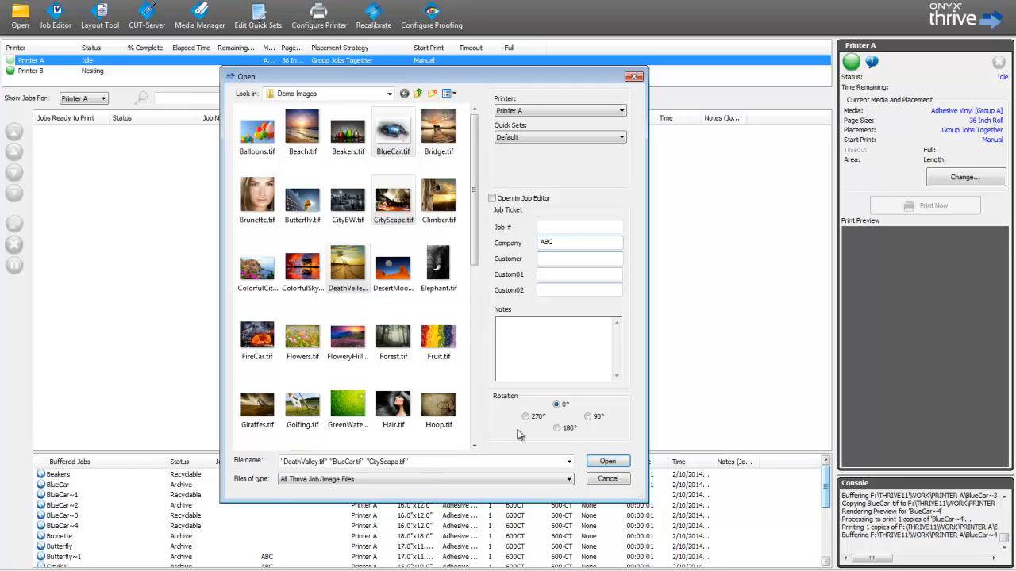
{"action": "left_click", "coordinate": [607, 461]}
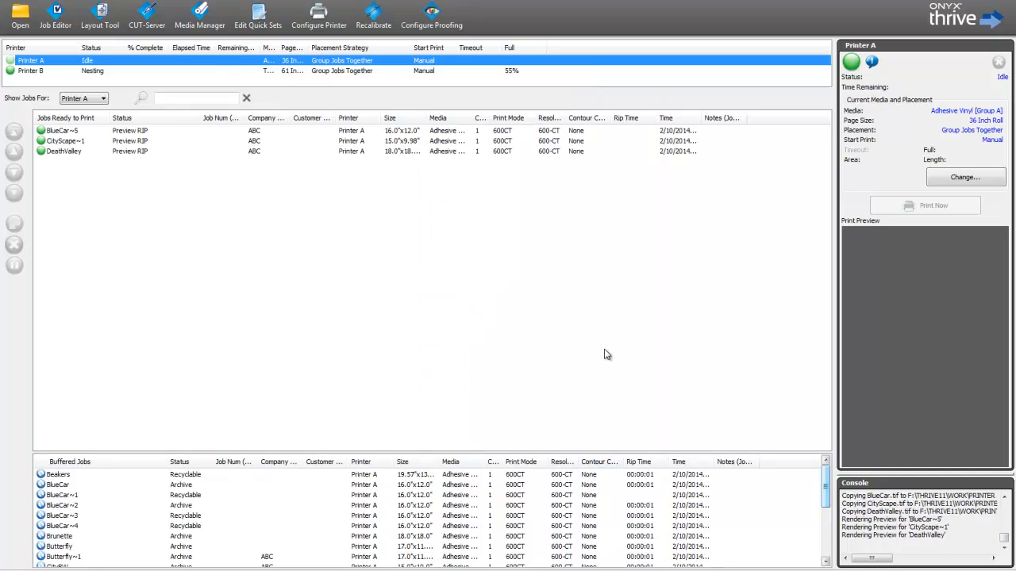
{"action": "mouse_move", "coordinate": [477, 305]}
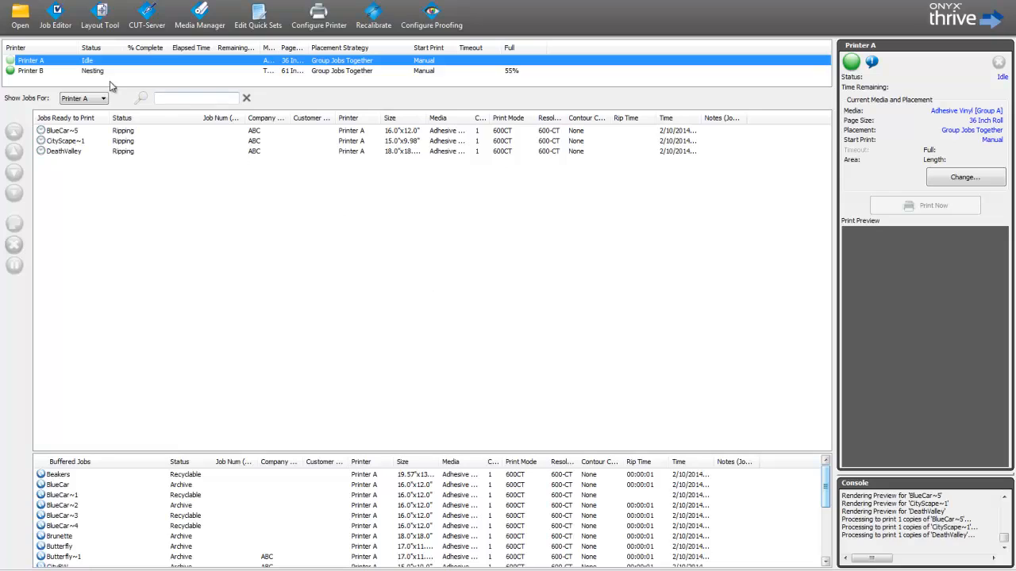
{"action": "mouse_move", "coordinate": [44, 172]}
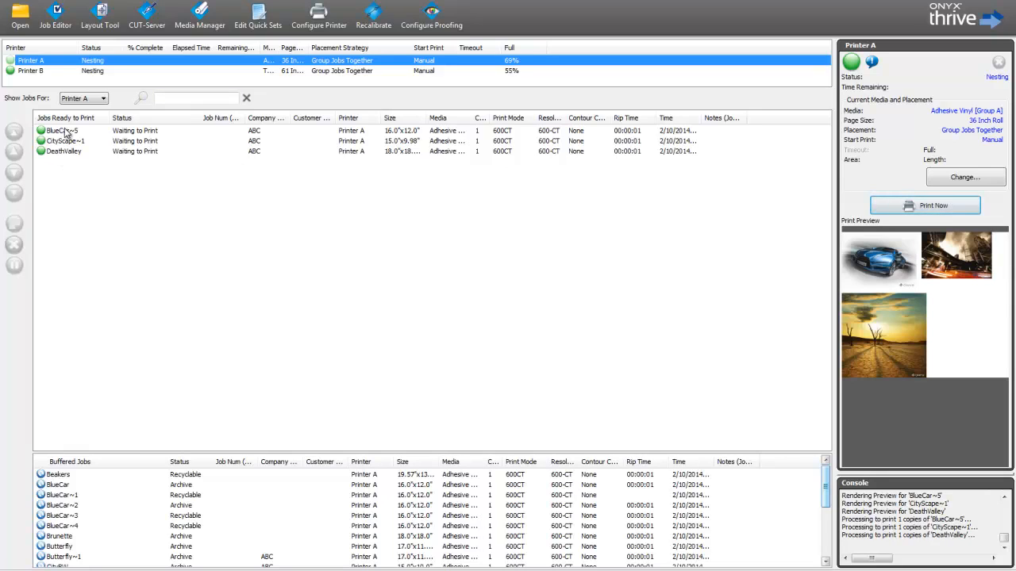
- Select Printer A to view its nest of the three ripped jobs
{"action": "left_click", "coordinate": [64, 130]}
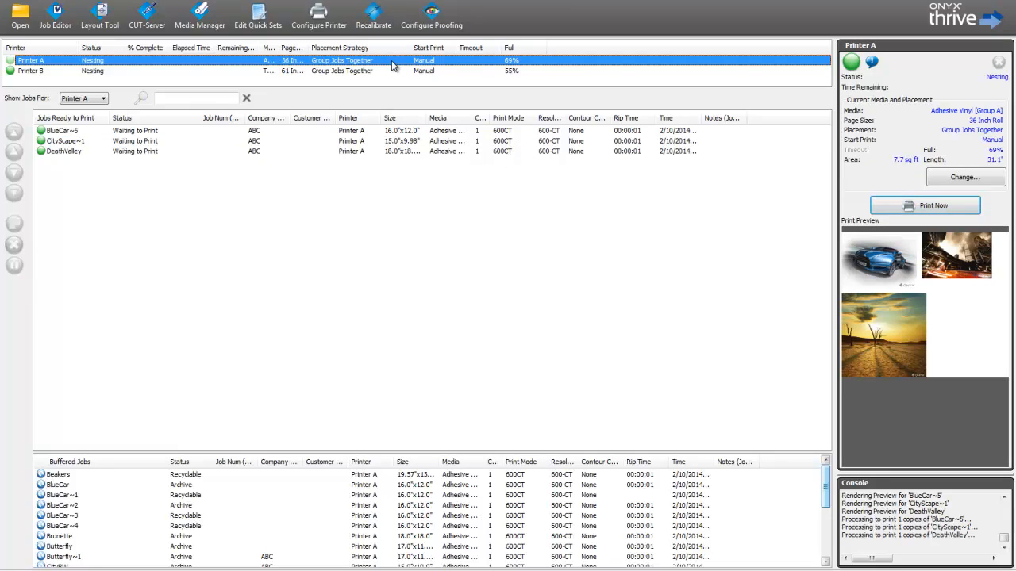
{"action": "mouse_move", "coordinate": [379, 71]}
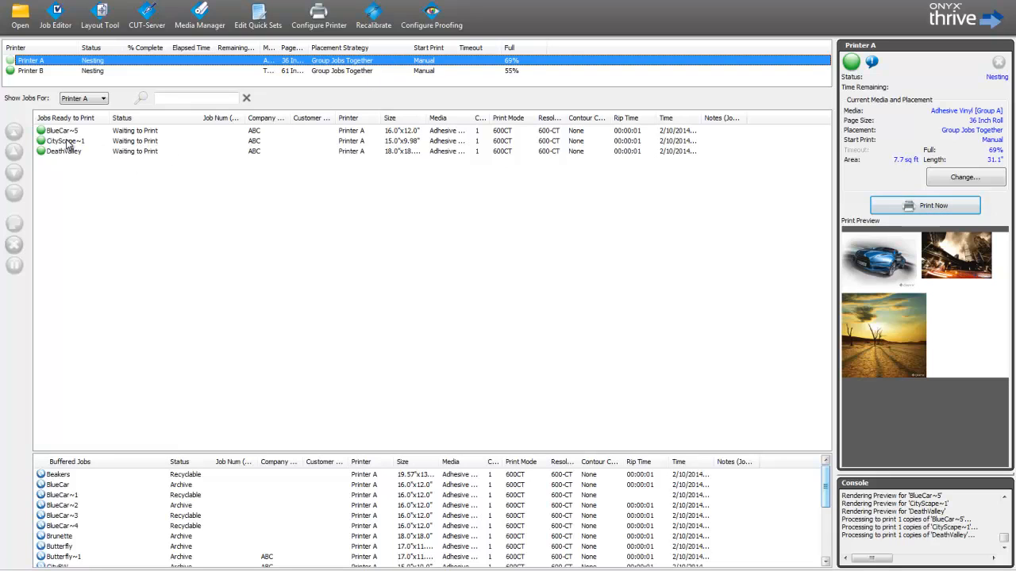
- Set CityScape~1's job properties to 3 copies on Photopaper 180g media
{"action": "double_click", "coordinate": [61, 142]}
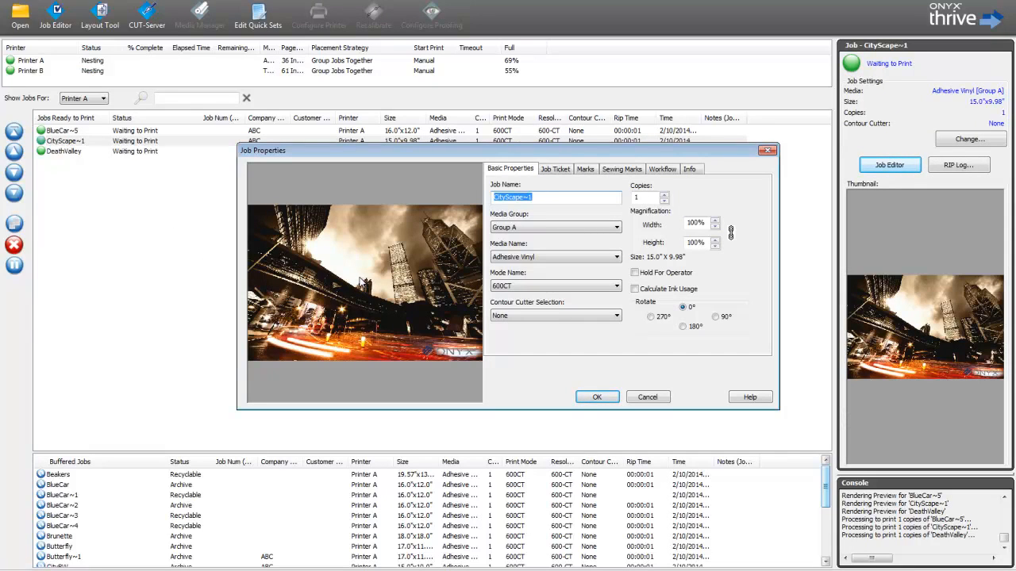
{"action": "mouse_move", "coordinate": [345, 263]}
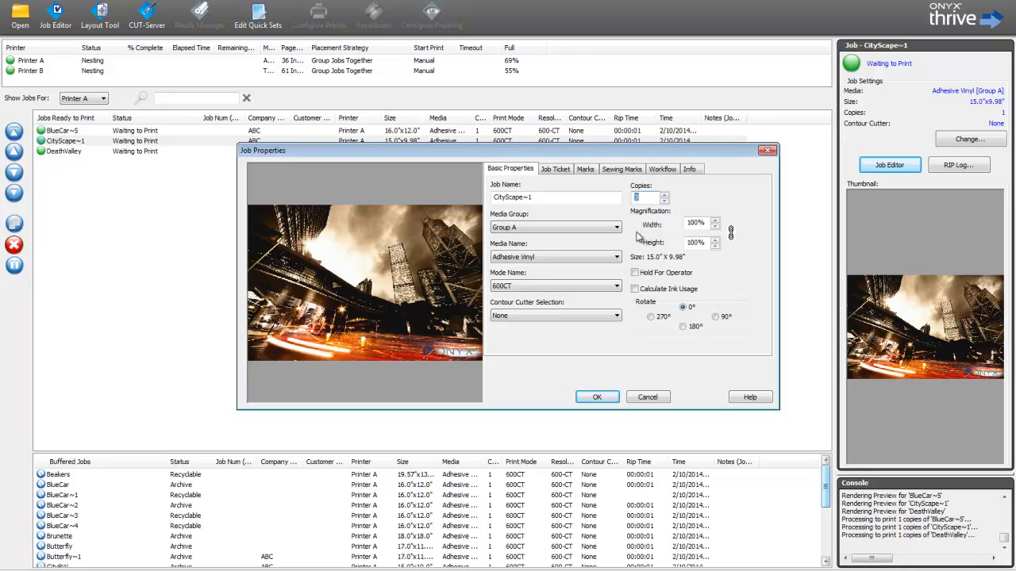
{"action": "left_click", "coordinate": [615, 256]}
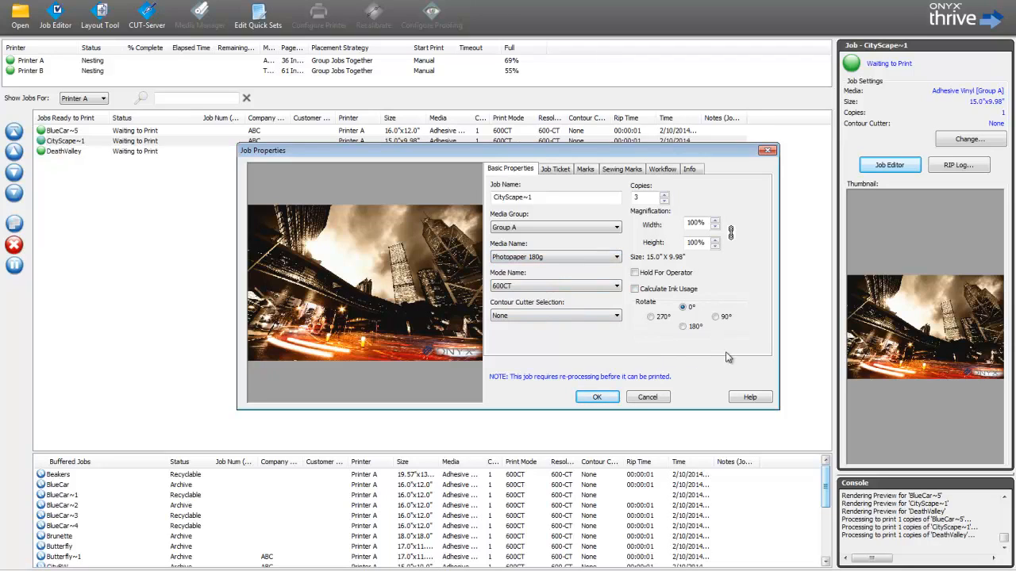
{"action": "mouse_move", "coordinate": [665, 338]}
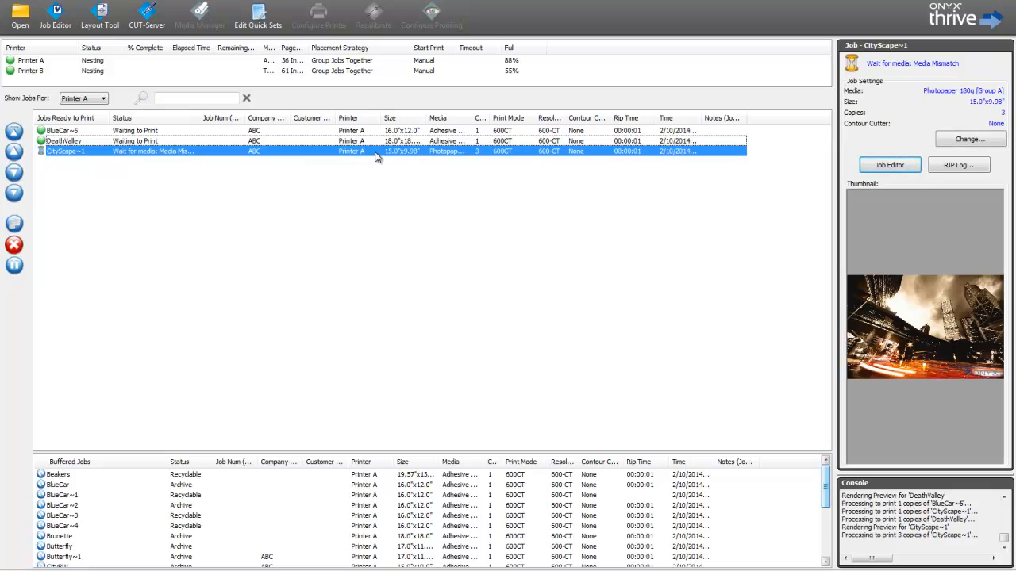
{"action": "mouse_move", "coordinate": [348, 143]}
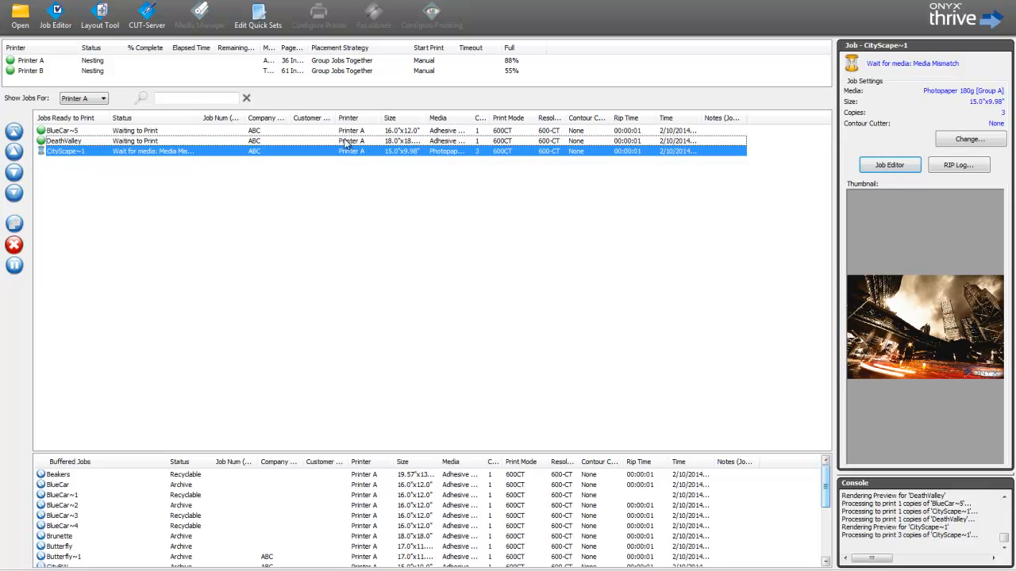
- Review Printer A's updated media and 88% full nest
{"action": "left_click", "coordinate": [30, 61]}
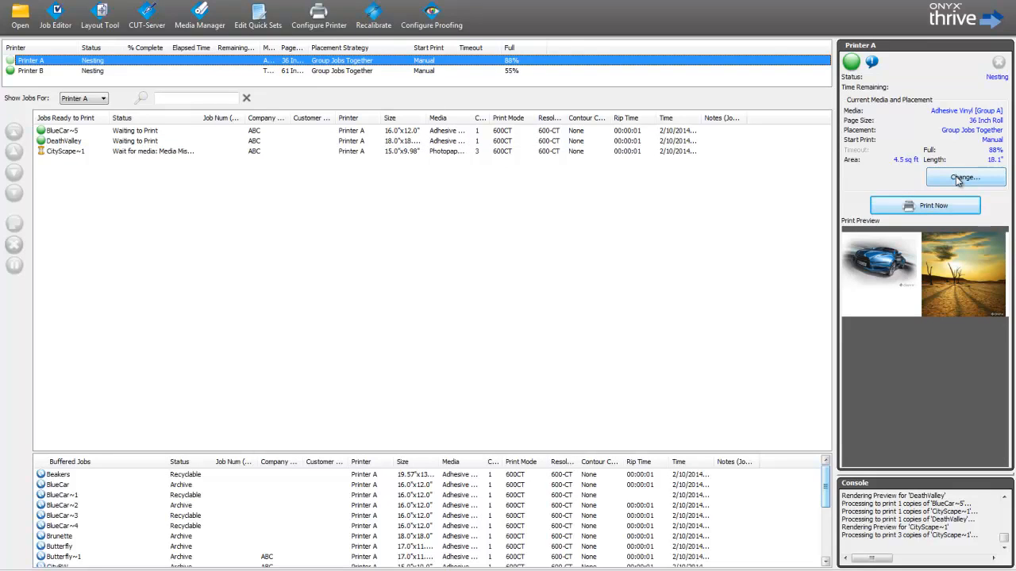
- Change Printer A's loaded media to Photopaper 180g
{"action": "left_click", "coordinate": [965, 177]}
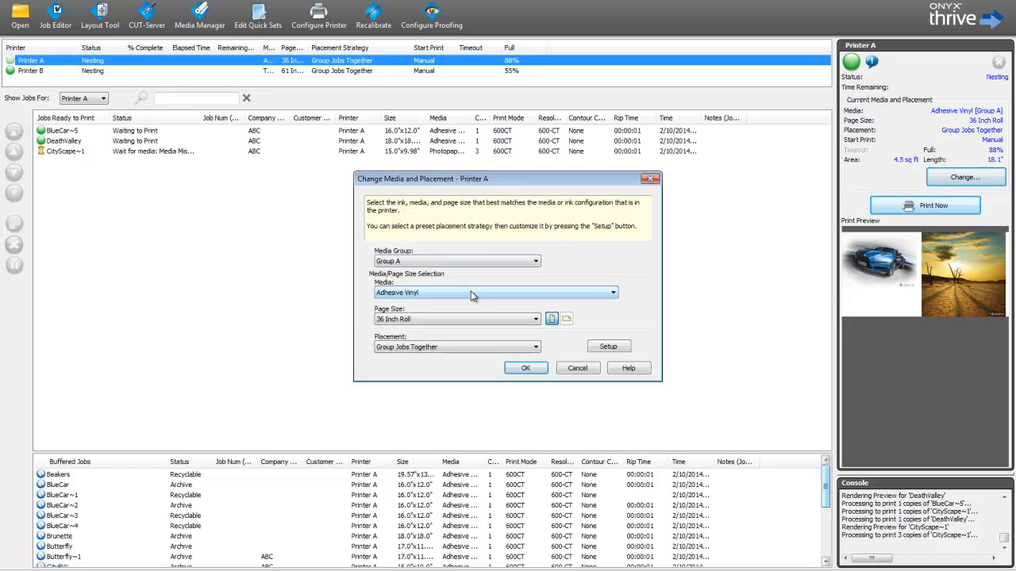
{"action": "left_click", "coordinate": [611, 292]}
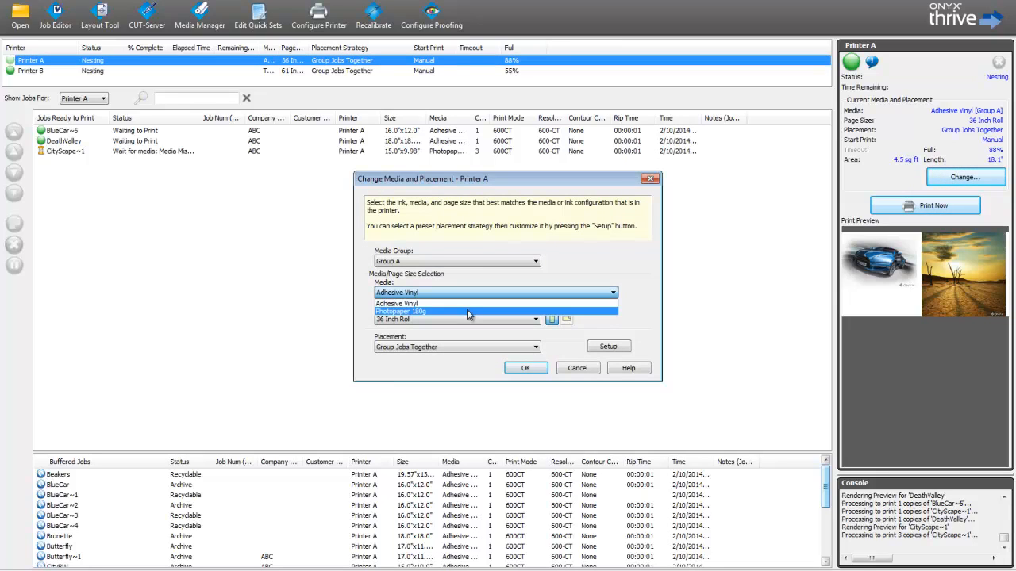
{"action": "left_click", "coordinate": [467, 311]}
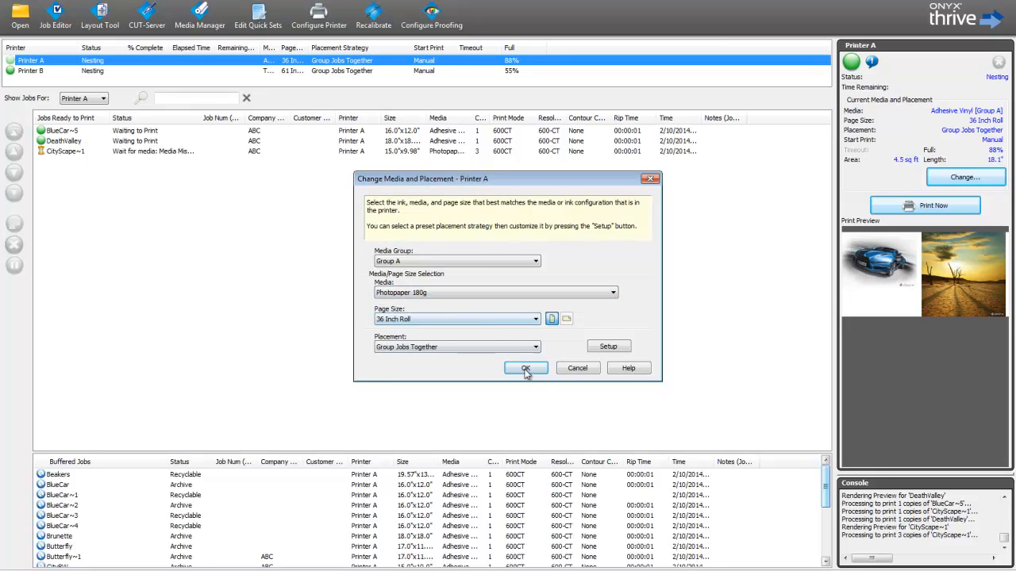
{"action": "left_click", "coordinate": [526, 368]}
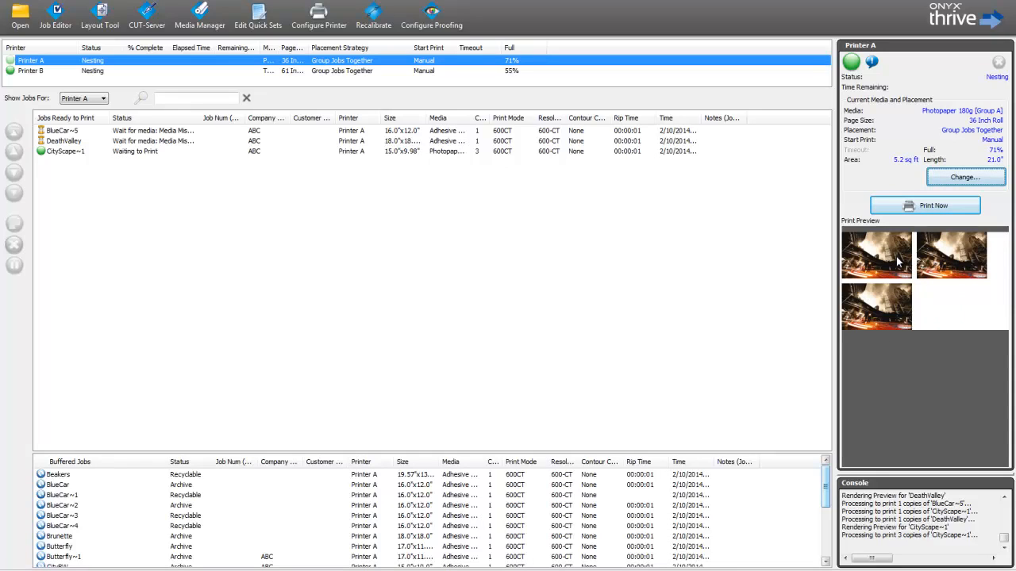
{"action": "mouse_move", "coordinate": [890, 268]}
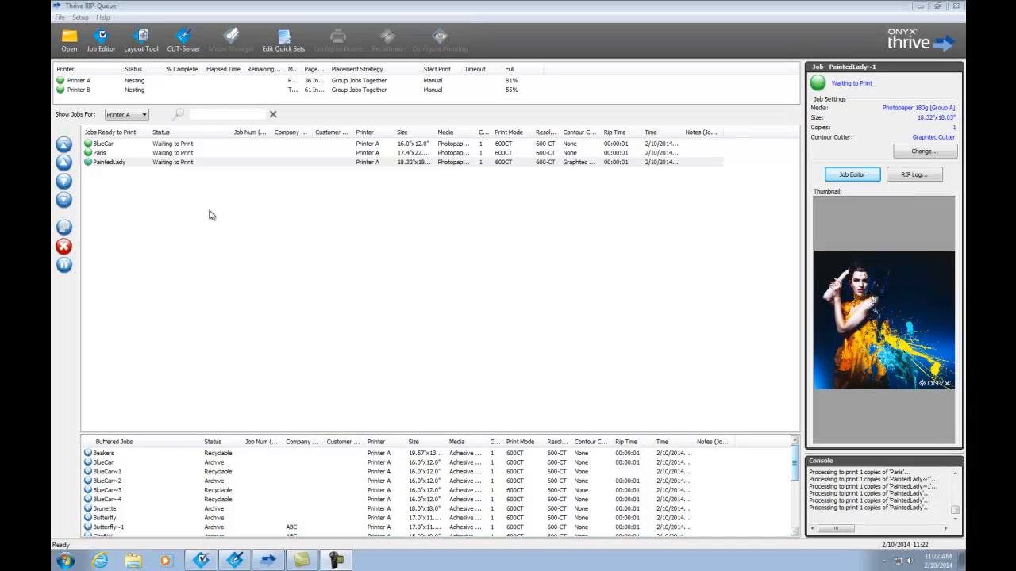
{"action": "mouse_move", "coordinate": [109, 163]}
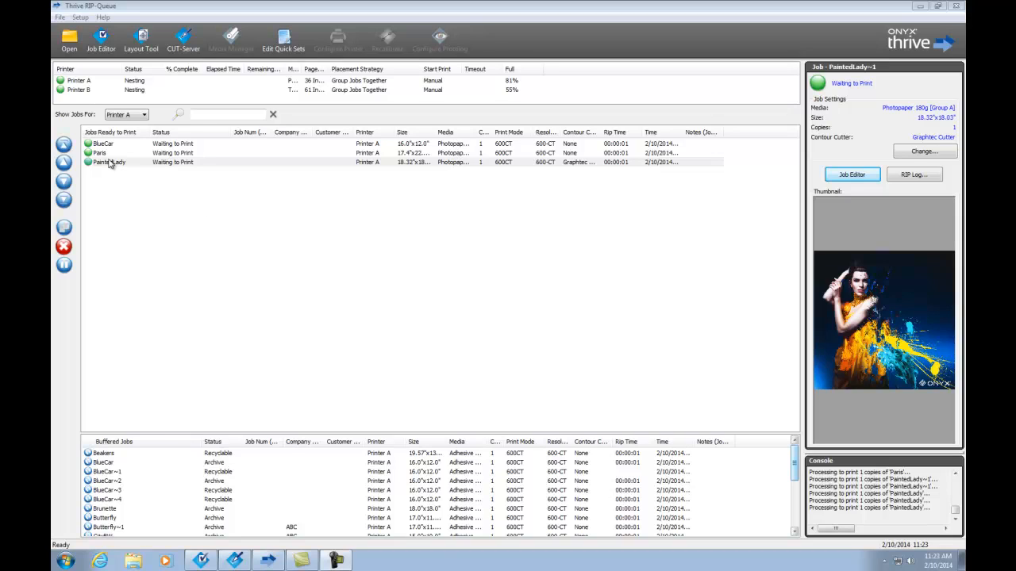
- Select the PaintedLady job in Jobs Ready to Print
{"action": "left_click", "coordinate": [109, 162]}
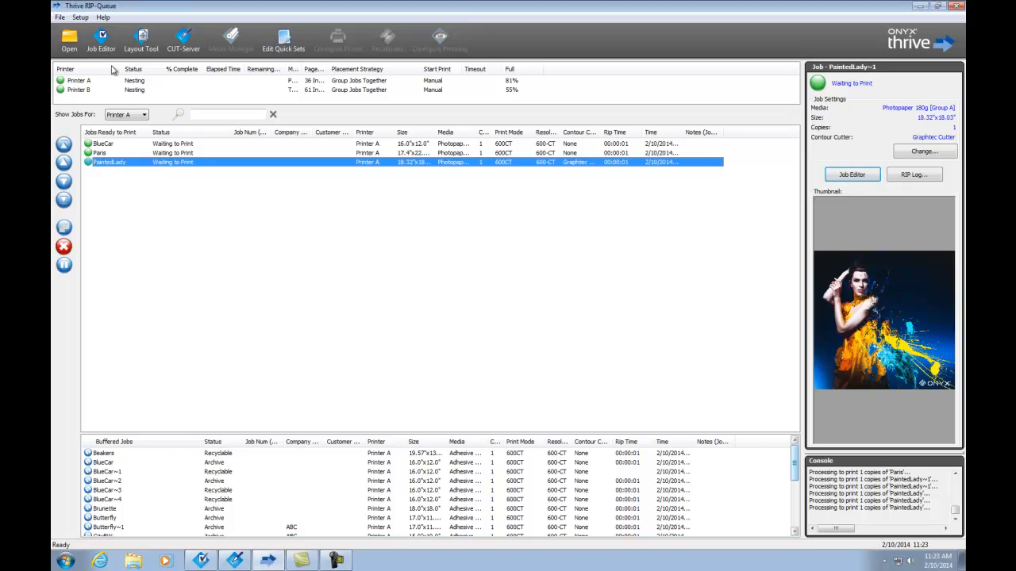
{"action": "mouse_move", "coordinate": [101, 38]}
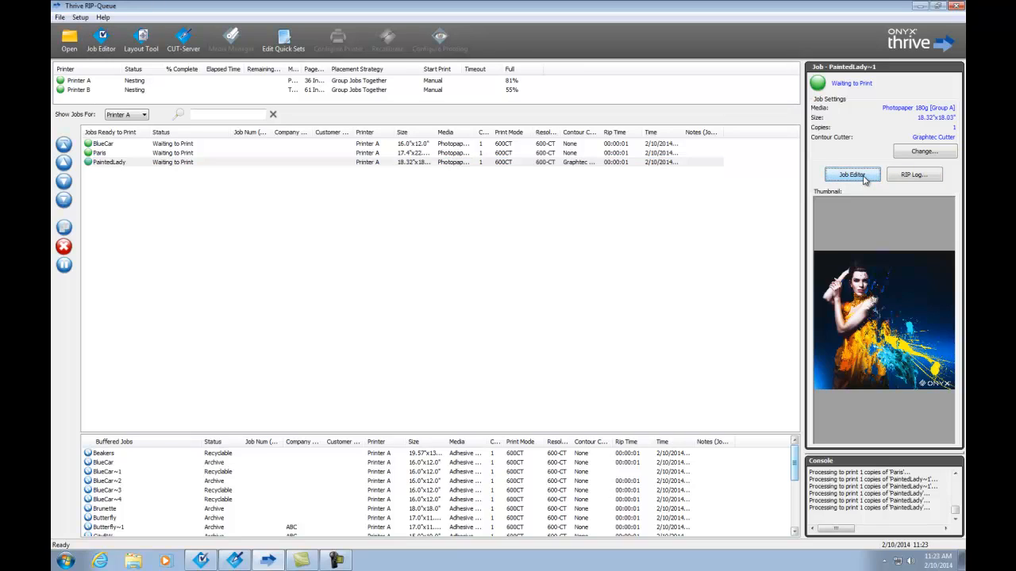
{"action": "mouse_move", "coordinate": [698, 200]}
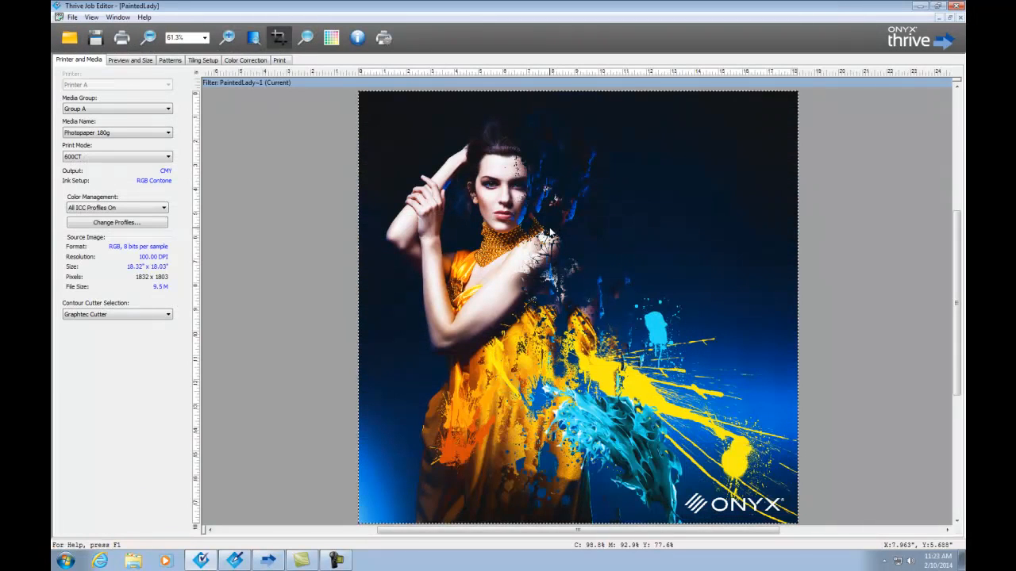
{"action": "mouse_move", "coordinate": [227, 138]}
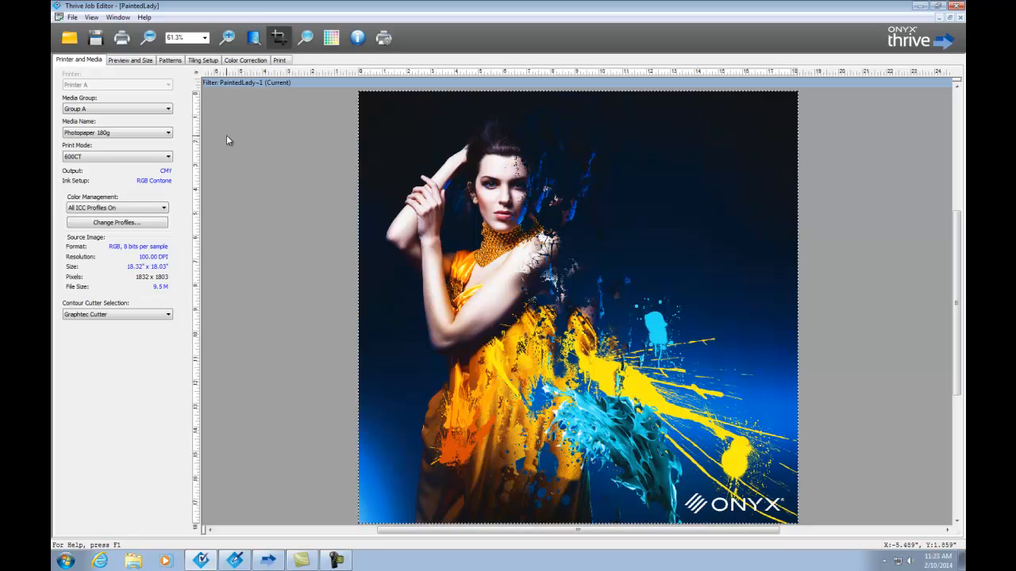
{"action": "mouse_move", "coordinate": [263, 154]}
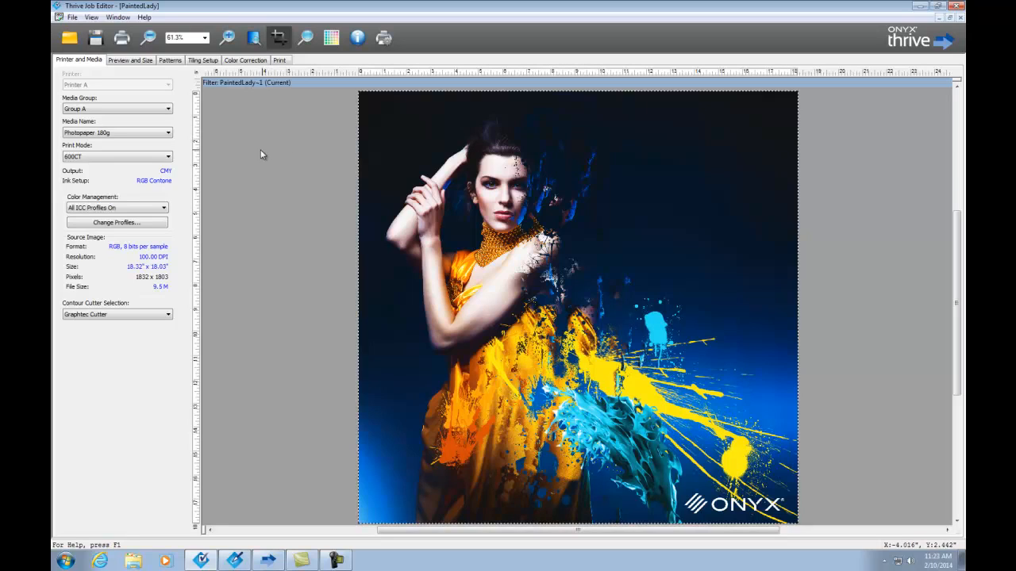
{"action": "mouse_move", "coordinate": [198, 157]}
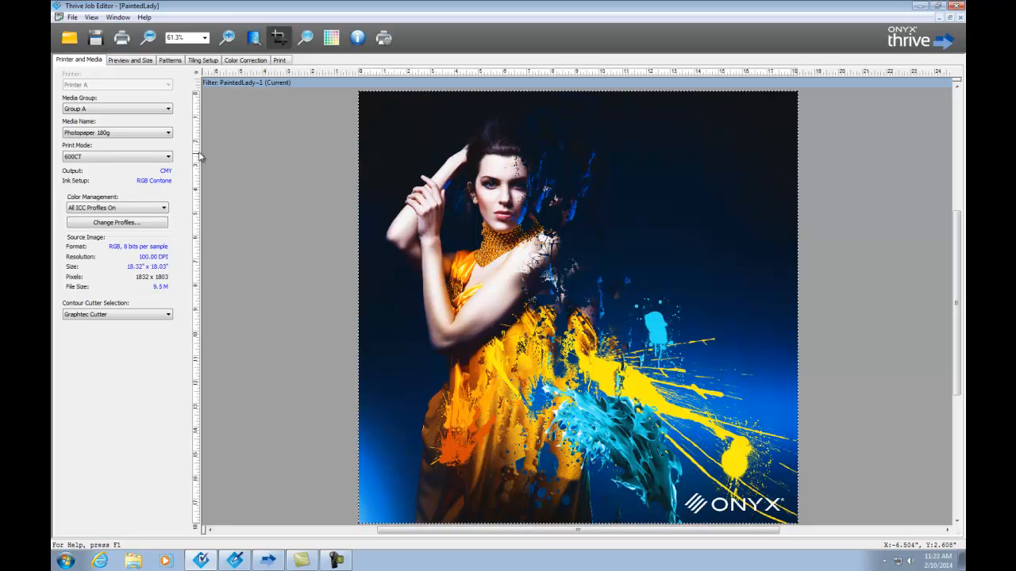
{"action": "left_click", "coordinate": [167, 133]}
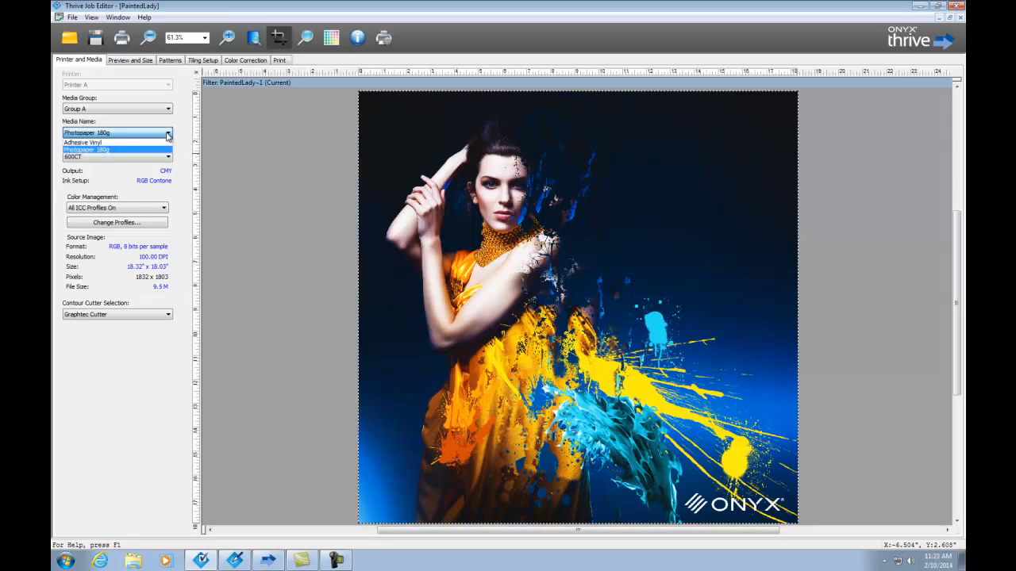
{"action": "left_click", "coordinate": [85, 150]}
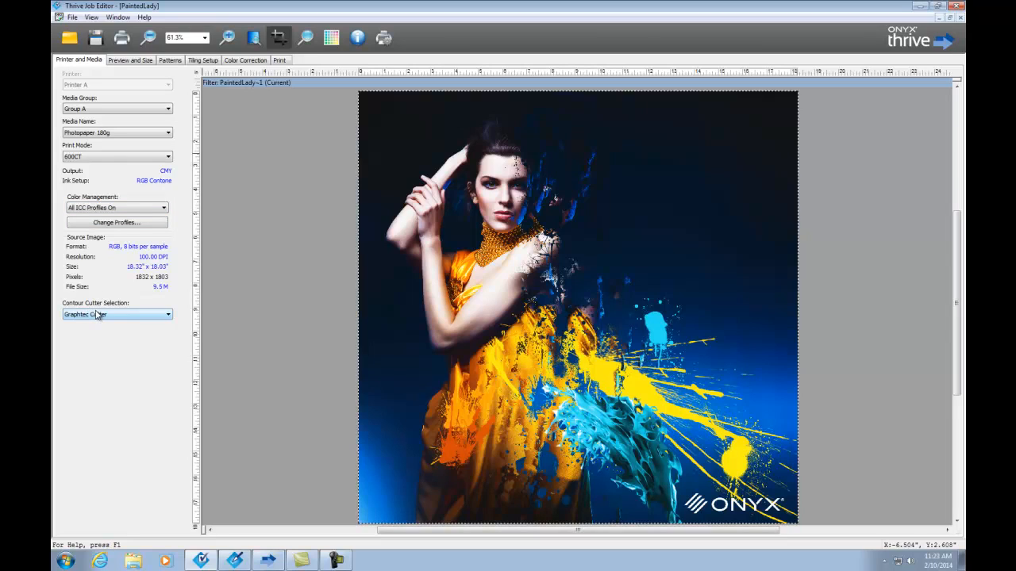
{"action": "mouse_move", "coordinate": [111, 172]}
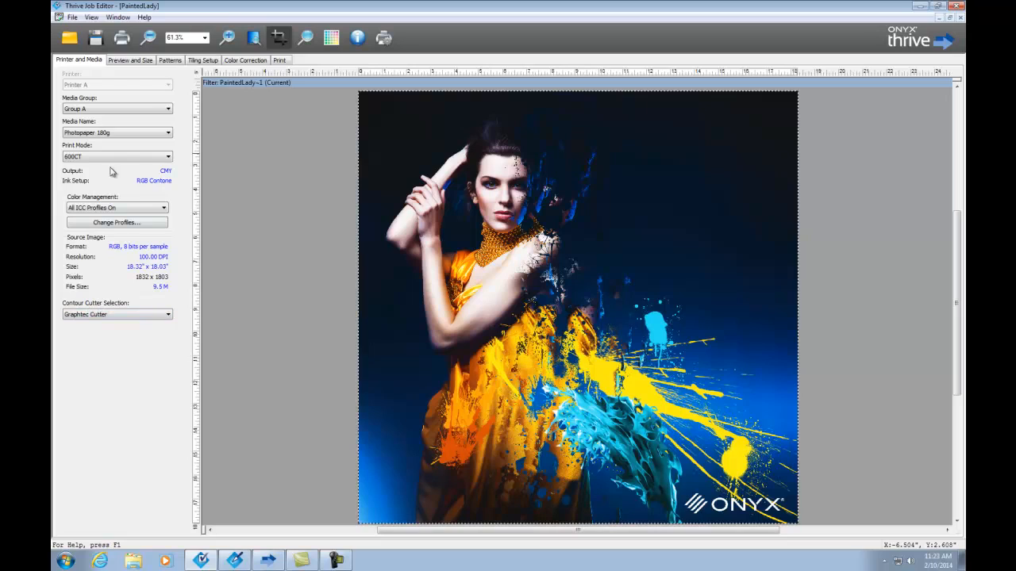
- Scale PaintedLady to 136.5% and crop around the woman's upper body to 16.85 × 16.62 inches
{"action": "left_click", "coordinate": [130, 60]}
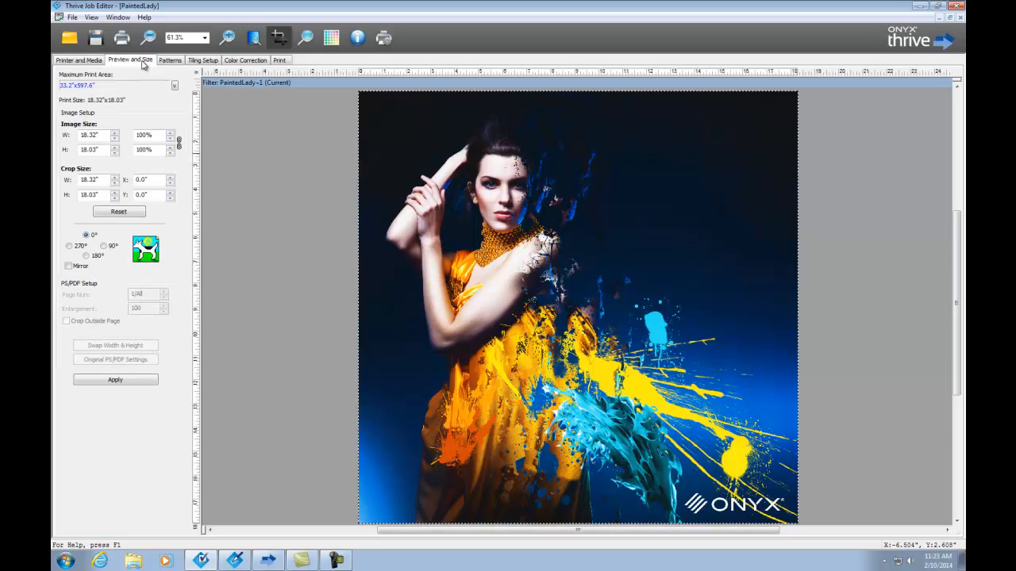
{"action": "mouse_move", "coordinate": [130, 59]}
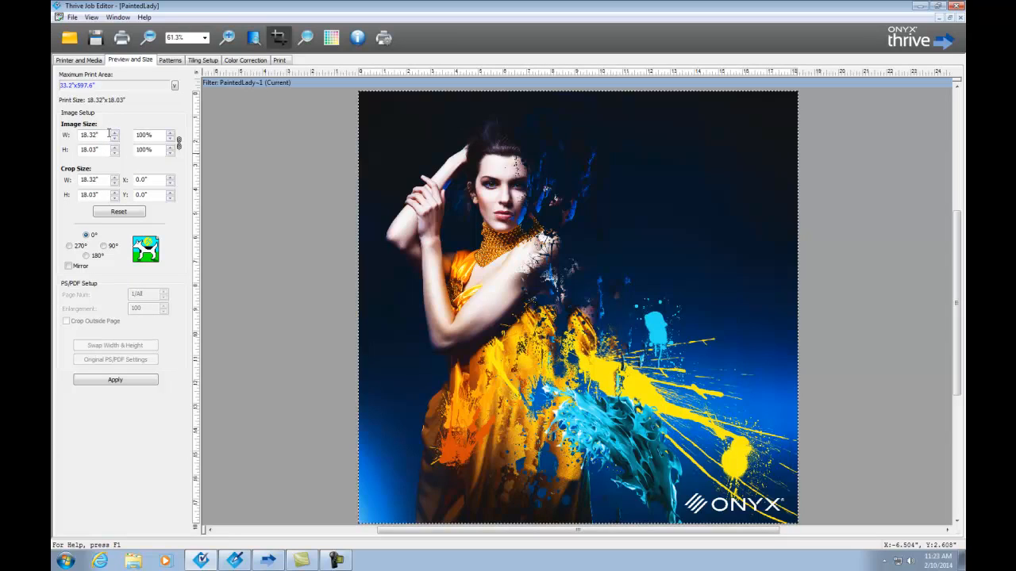
{"action": "triple_click", "coordinate": [89, 135]}
{"action": "type", "text": "25.0"}
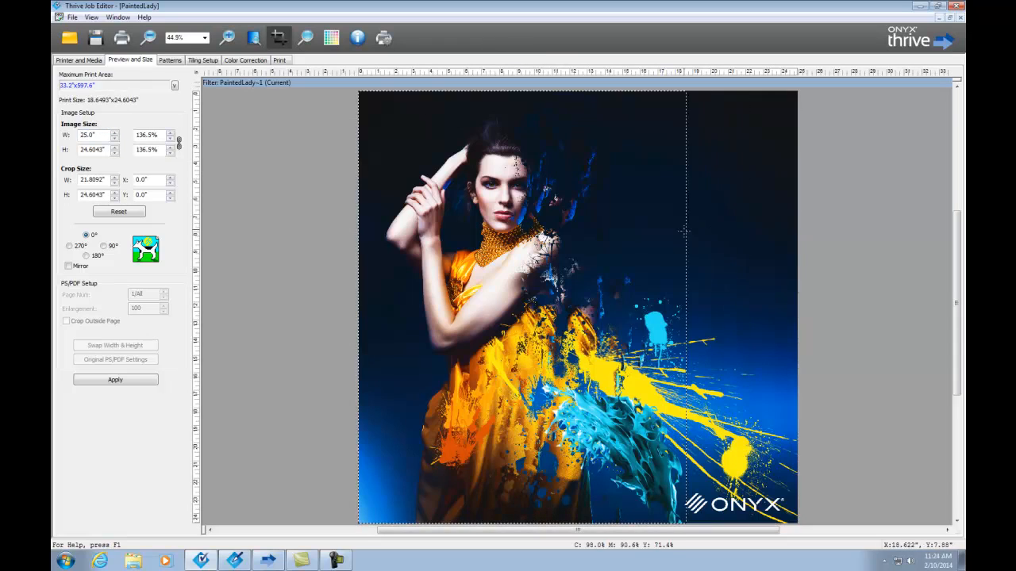
{"action": "left_click_drag", "start_coordinate": [684, 310], "coordinate": [653, 309]}
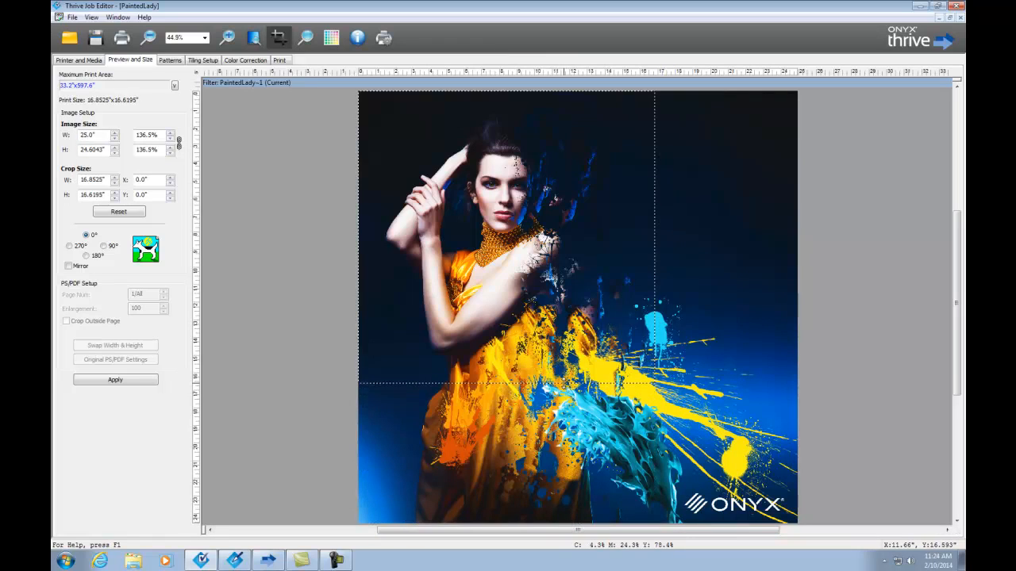
{"action": "left_click_drag", "start_coordinate": [503, 384], "coordinate": [508, 246]}
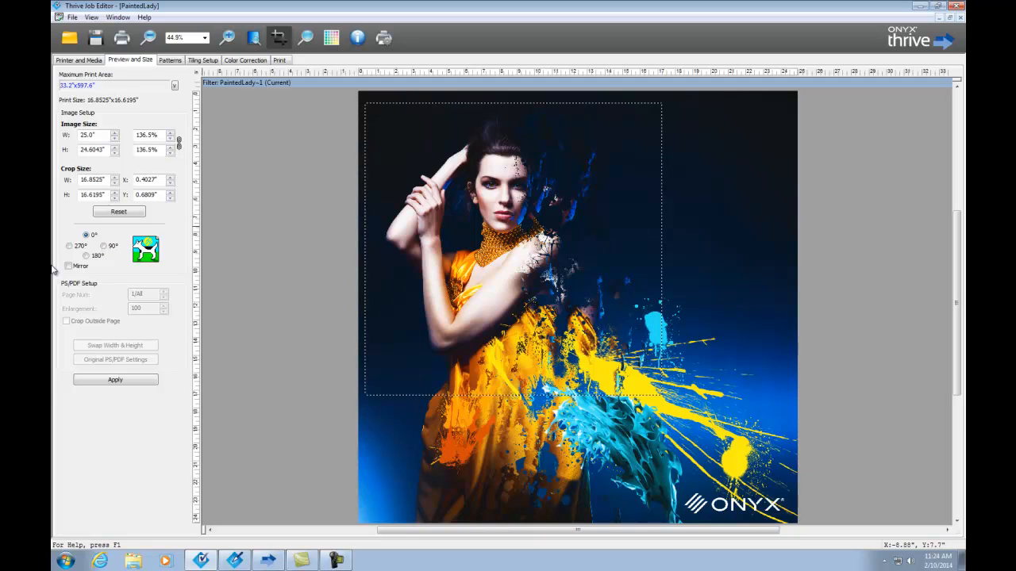
{"action": "mouse_move", "coordinate": [62, 268]}
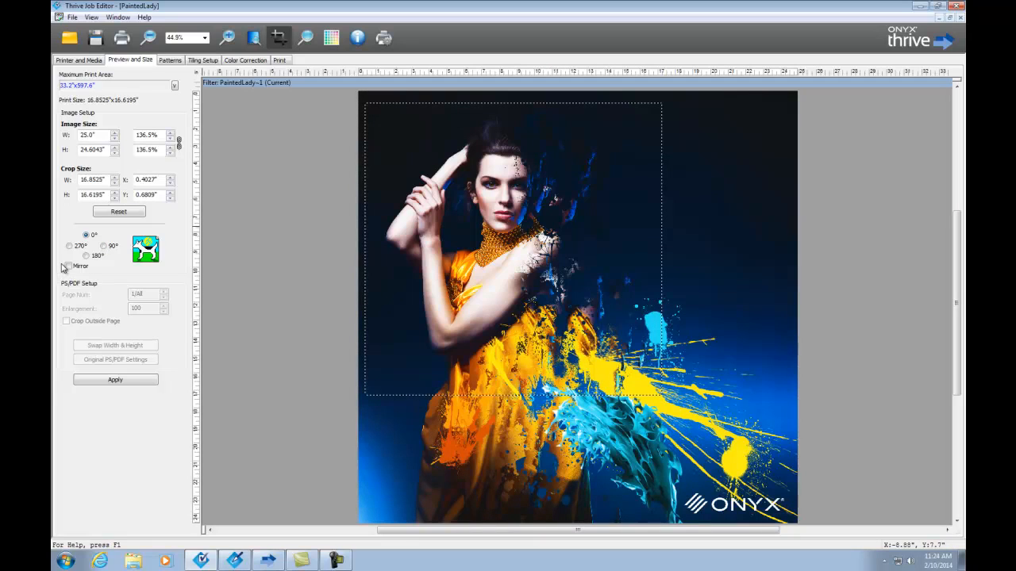
- Check tiling and colour correction, adjust copies, and submit PaintedLady to the queue
{"action": "left_click", "coordinate": [203, 60]}
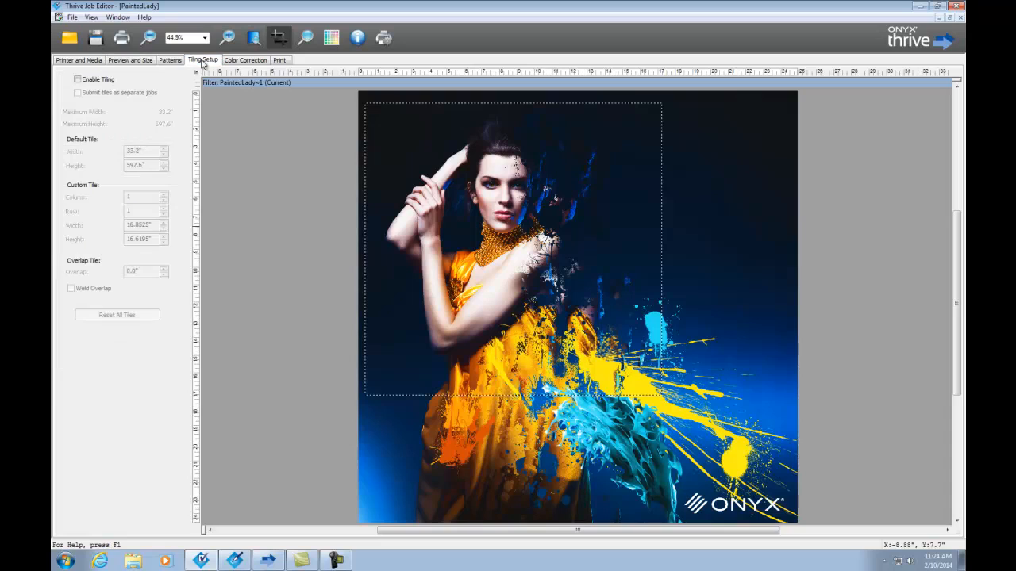
{"action": "left_click", "coordinate": [245, 59]}
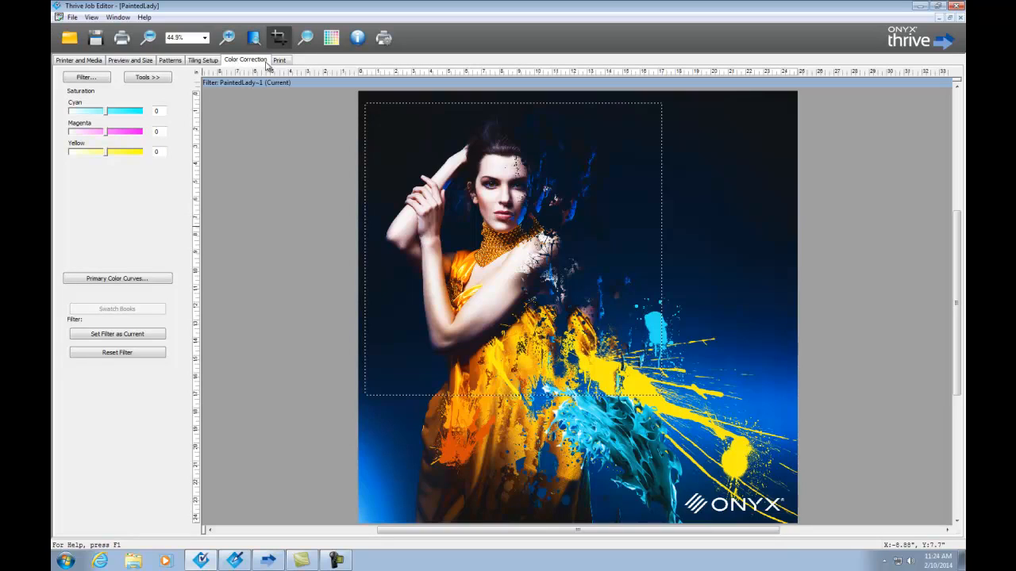
{"action": "left_click", "coordinate": [279, 60]}
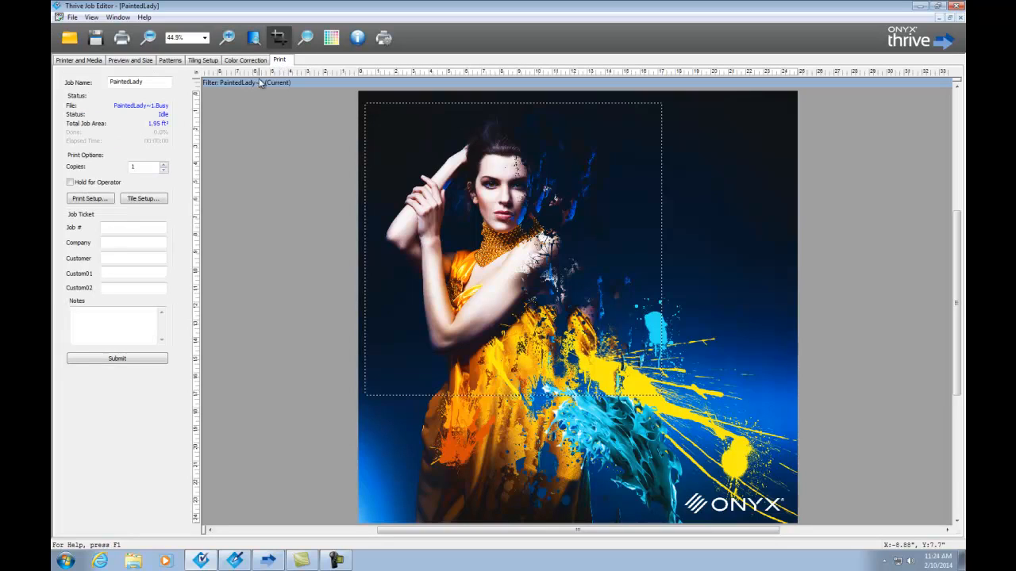
{"action": "left_click", "coordinate": [163, 164]}
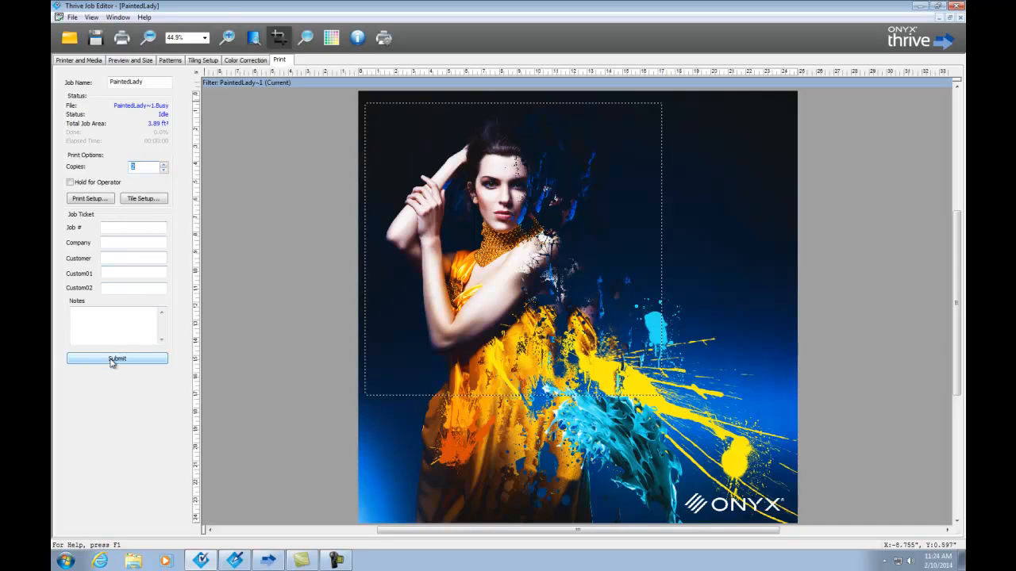
{"action": "left_click", "coordinate": [117, 359]}
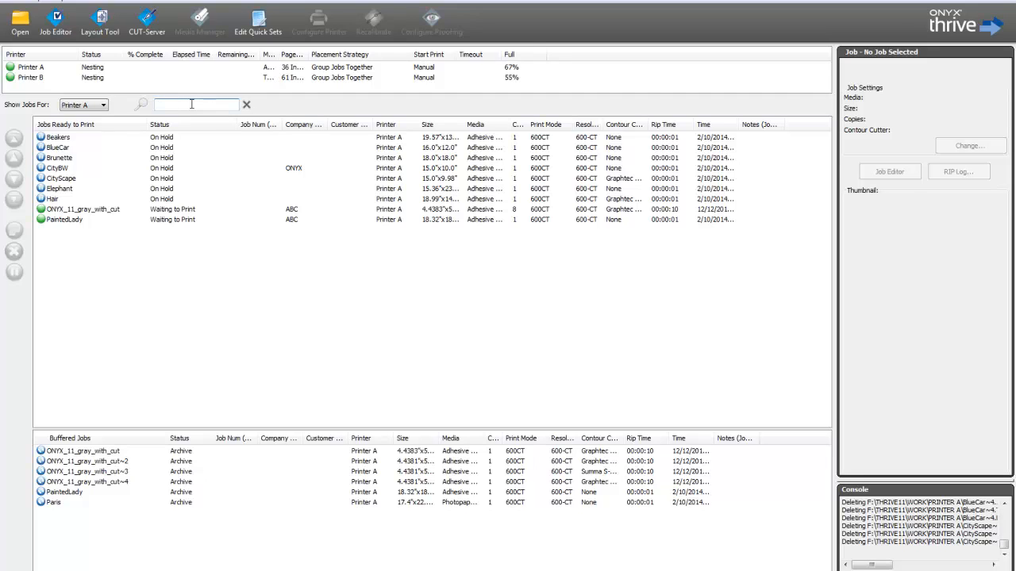
- Filter Printer A's ready jobs by 'ABC' and select the PaintedLady job
{"action": "type", "text": "ABC"}
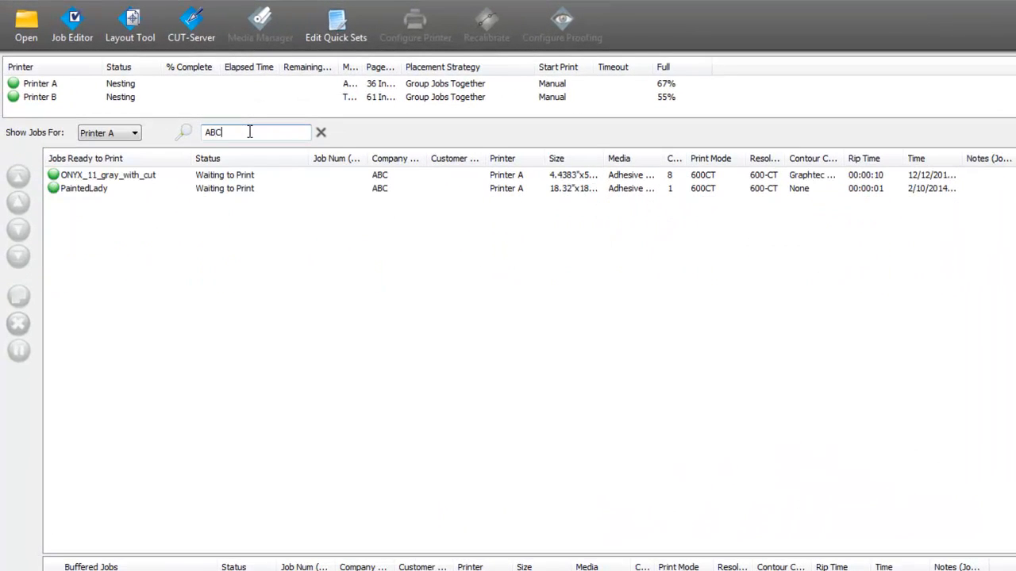
{"action": "mouse_move", "coordinate": [289, 212]}
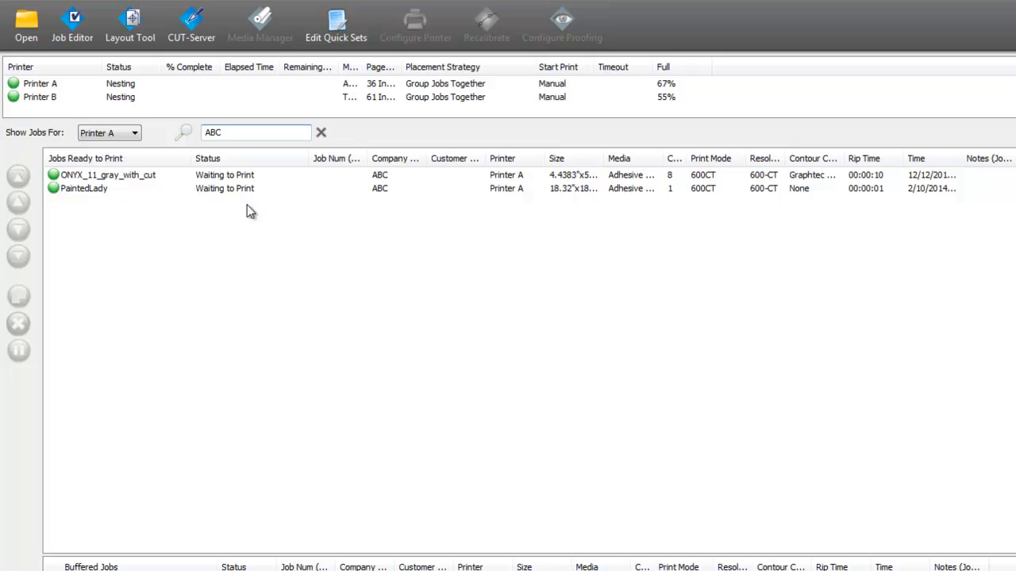
{"action": "left_click", "coordinate": [83, 188]}
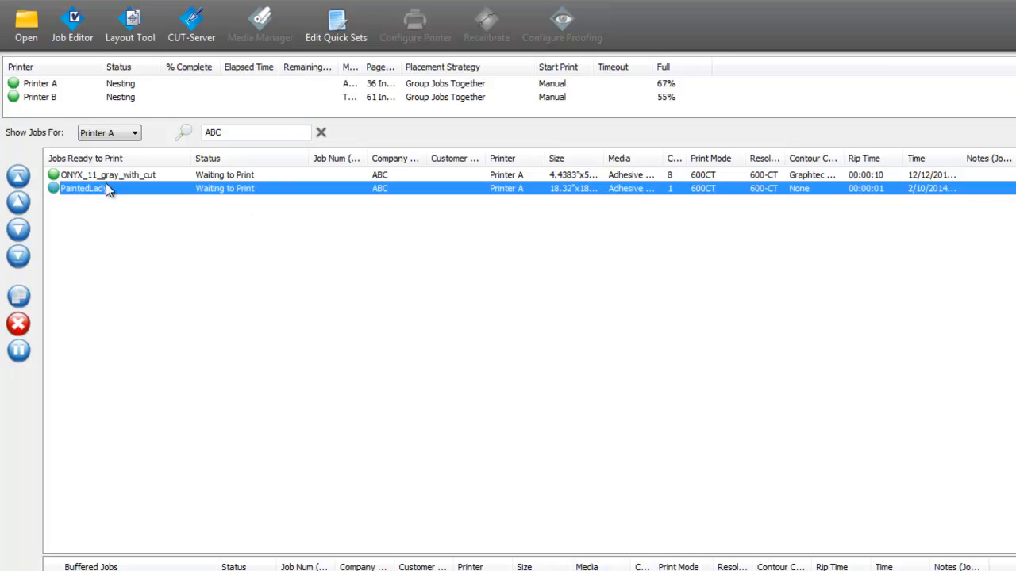
- Set PaintedLady's contour cutter to Graphtec Cutter and enable tile outline cut paths
{"action": "double_click", "coordinate": [83, 188]}
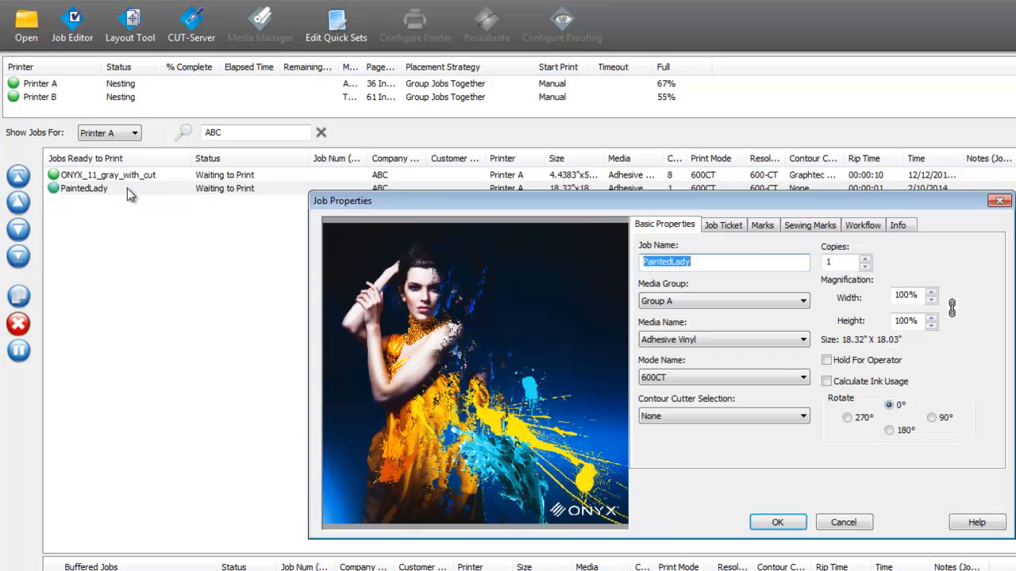
{"action": "mouse_move", "coordinate": [157, 195]}
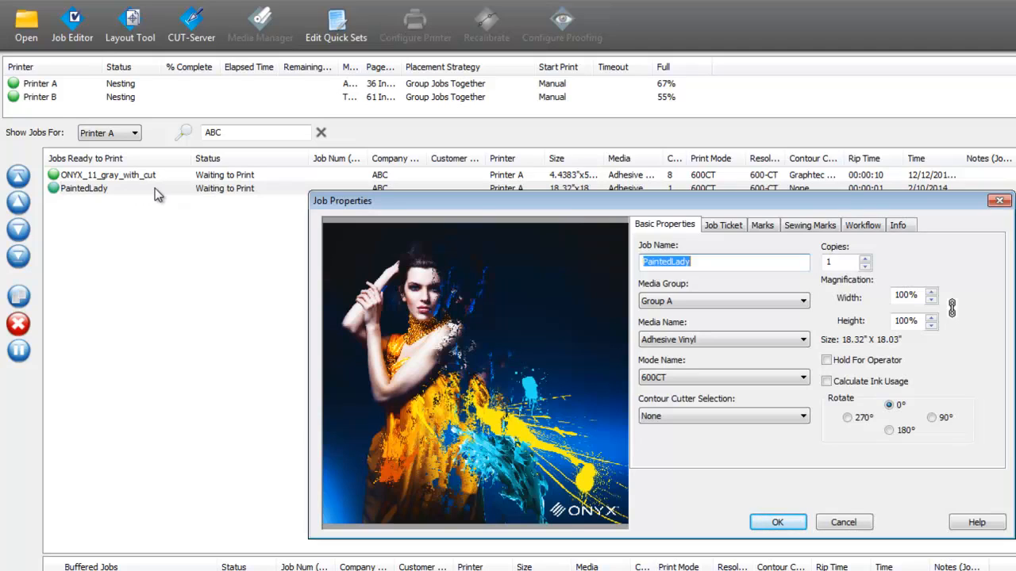
{"action": "mouse_move", "coordinate": [410, 370]}
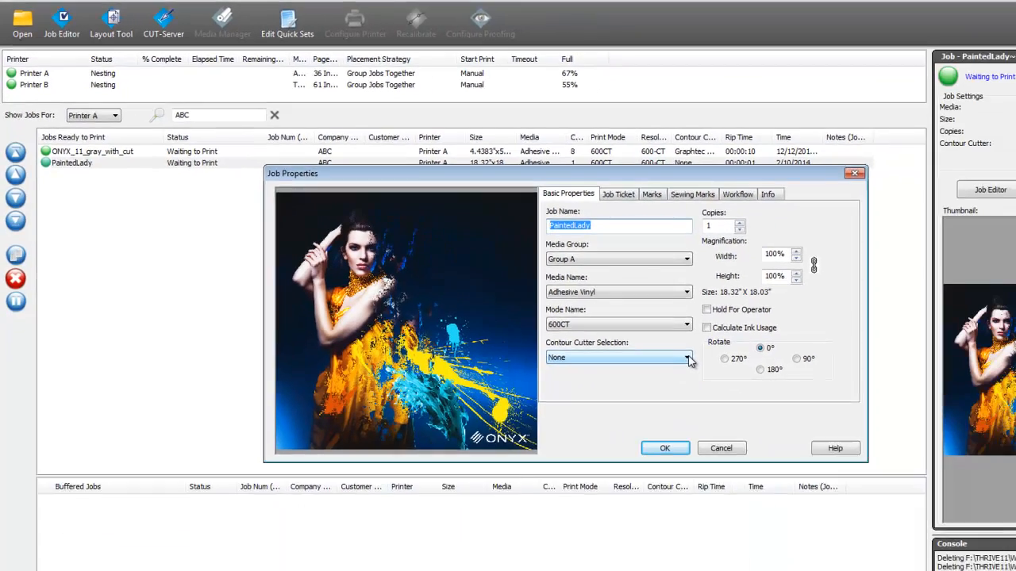
{"action": "left_click", "coordinate": [687, 357]}
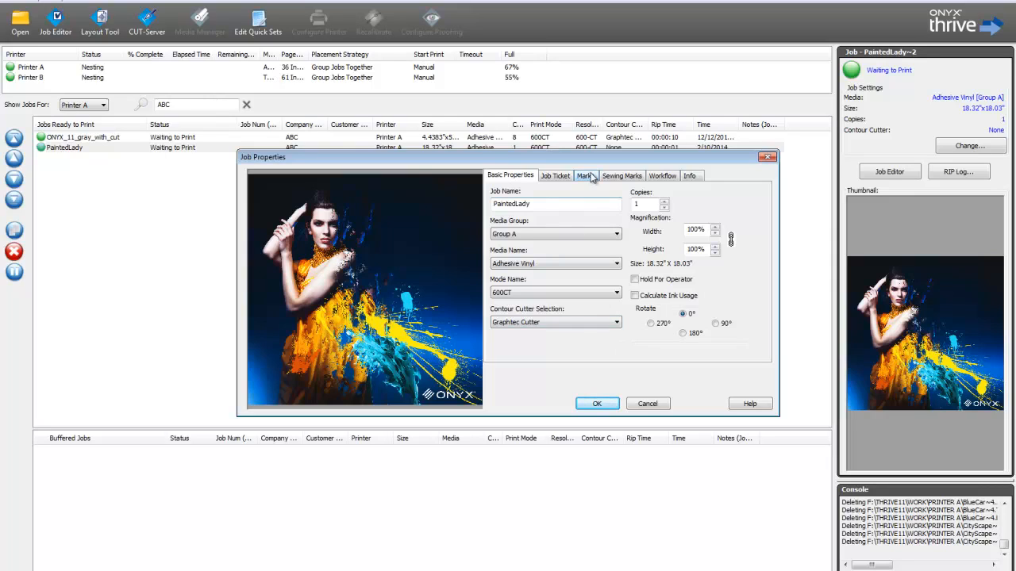
{"action": "left_click", "coordinate": [584, 175]}
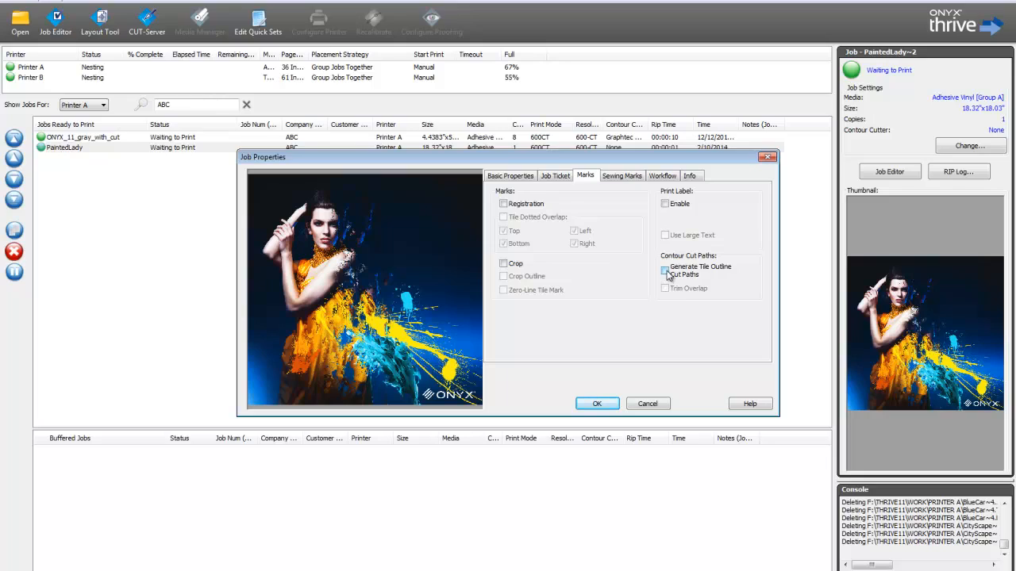
{"action": "left_click", "coordinate": [665, 271]}
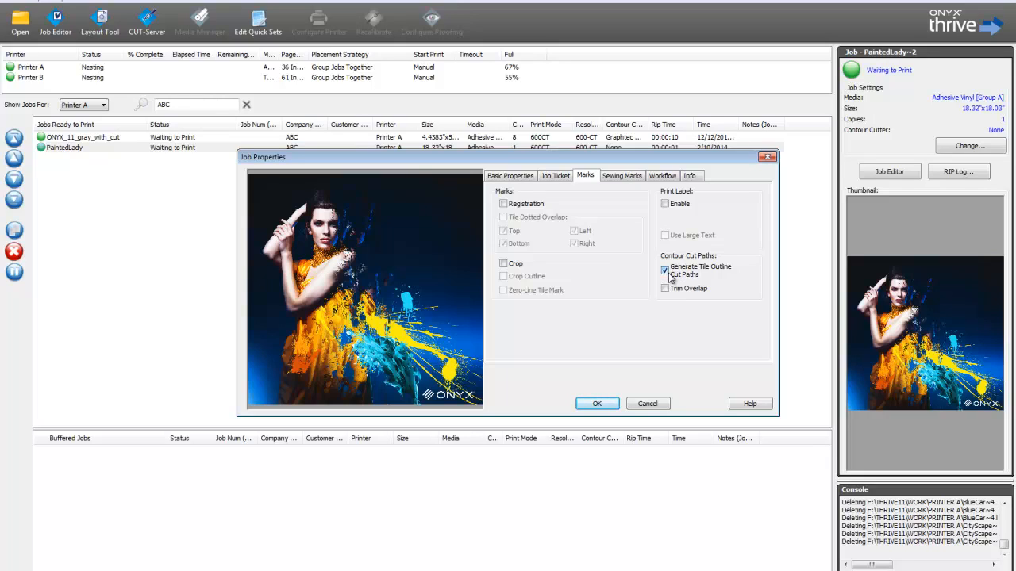
{"action": "left_click", "coordinate": [665, 274]}
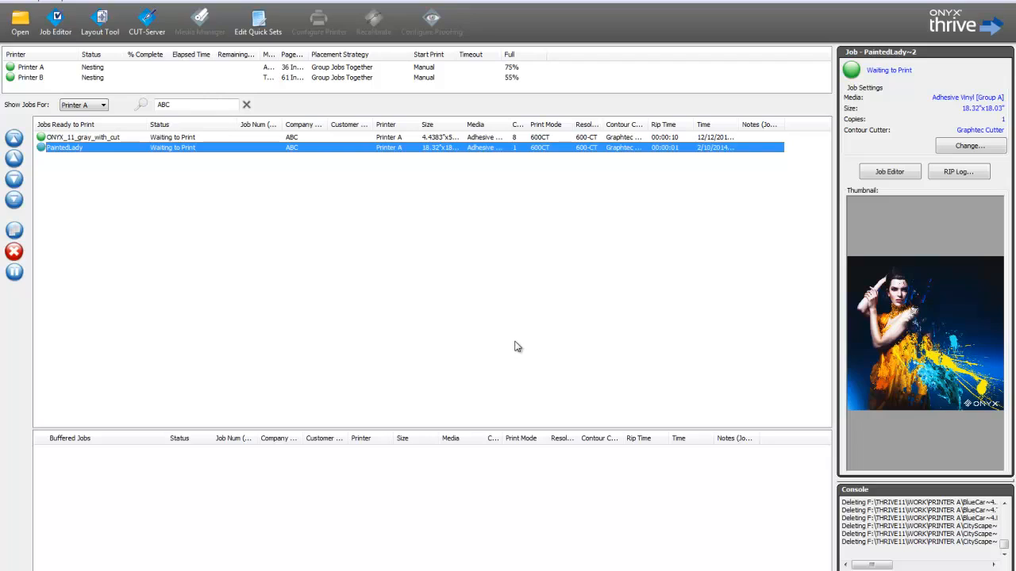
{"action": "mouse_move", "coordinate": [490, 318]}
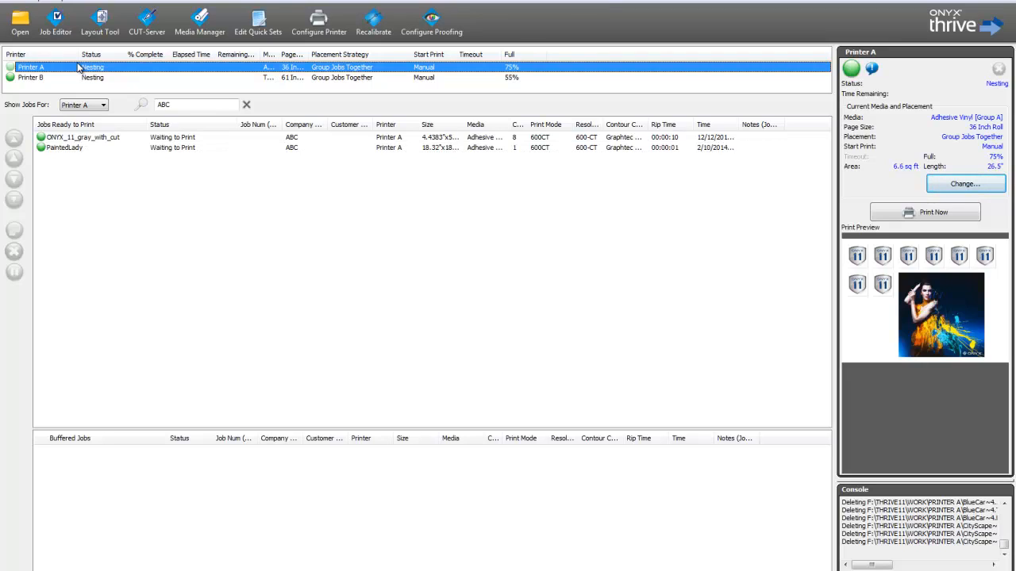
{"action": "mouse_move", "coordinate": [893, 279]}
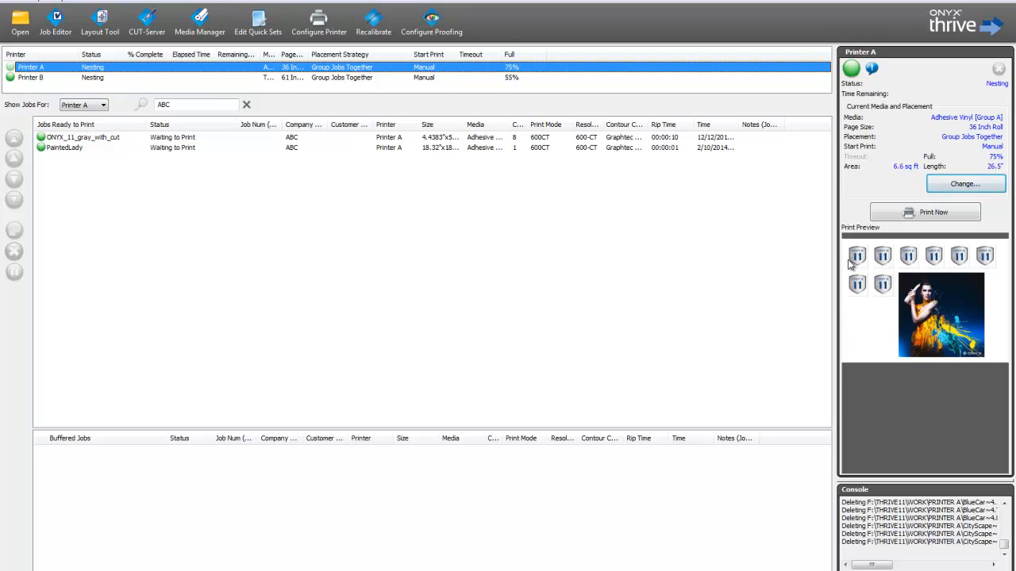
{"action": "mouse_move", "coordinate": [896, 284]}
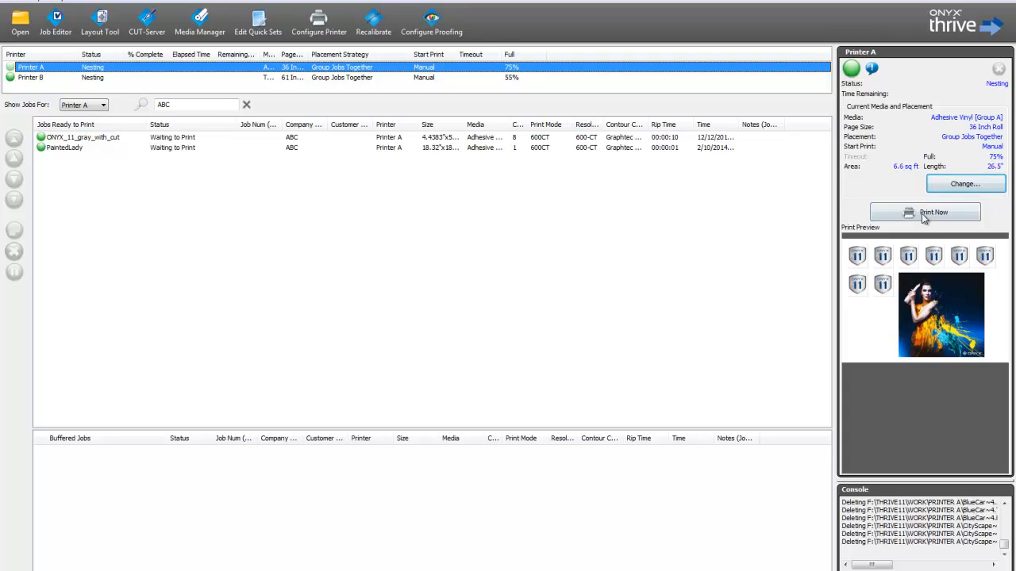
- Print ONYX_11_gray_with_cut and PaintedLady now on Printer A
{"action": "left_click", "coordinate": [925, 212]}
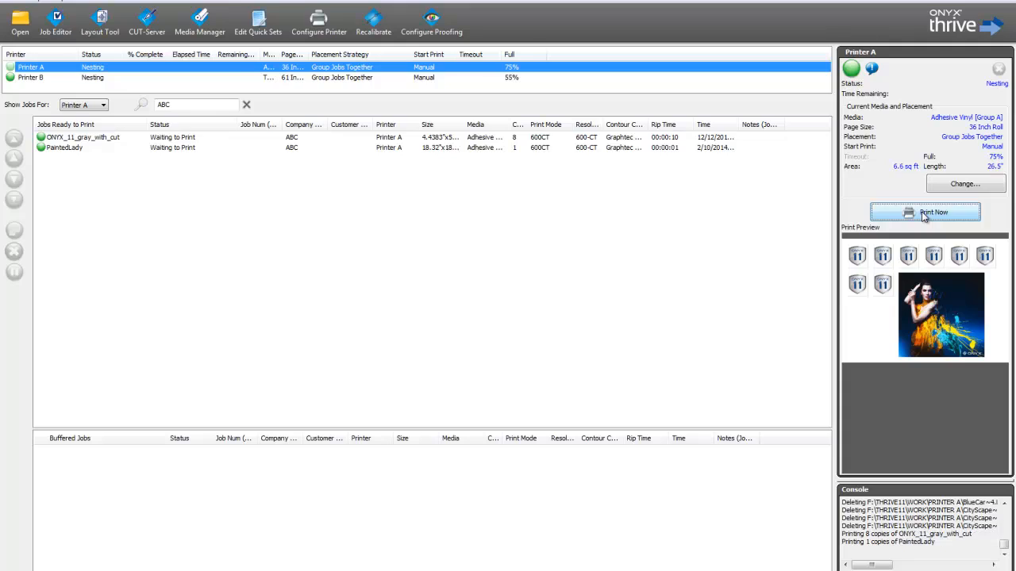
{"action": "left_click", "coordinate": [925, 212]}
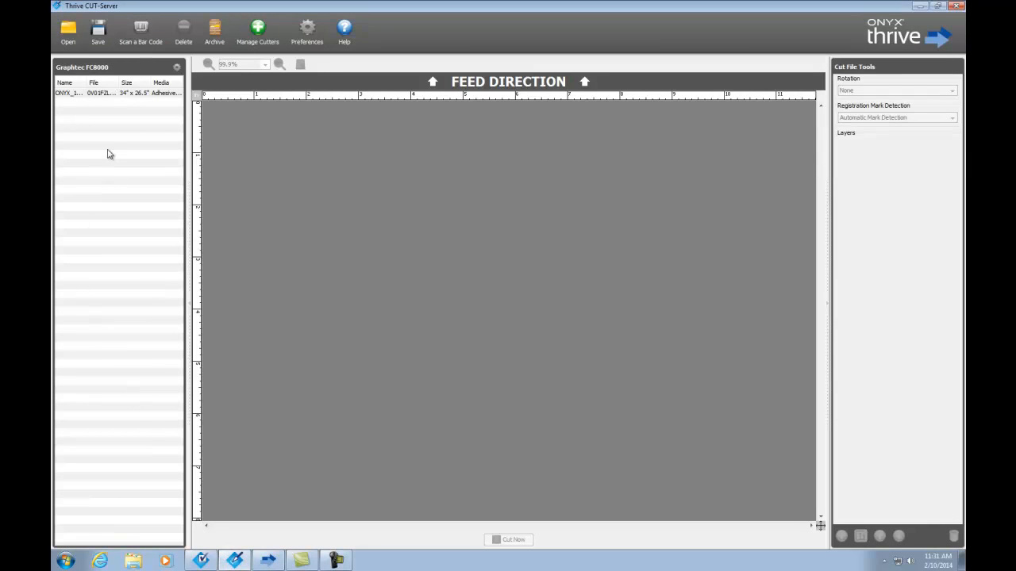
{"action": "mouse_move", "coordinate": [109, 101]}
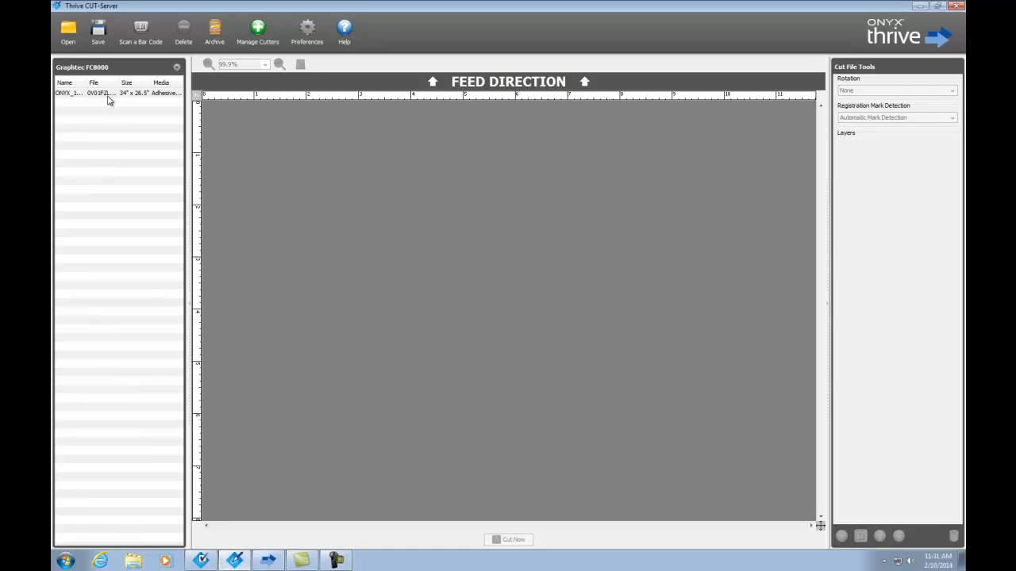
- Load the Graphtec FC8000 queued cut job into the cut preview
{"action": "left_click", "coordinate": [68, 93]}
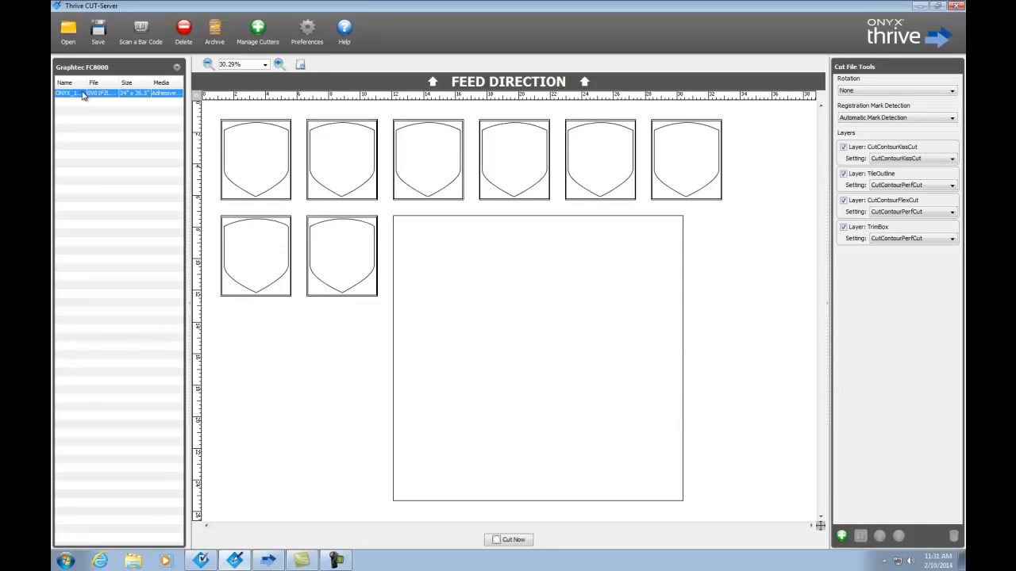
{"action": "mouse_move", "coordinate": [126, 97]}
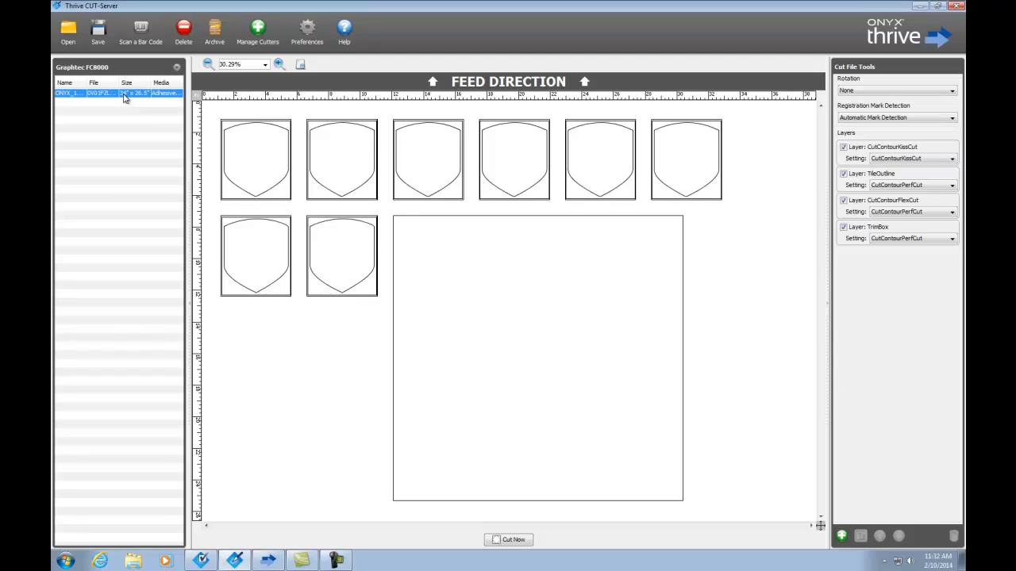
{"action": "left_click", "coordinate": [508, 540]}
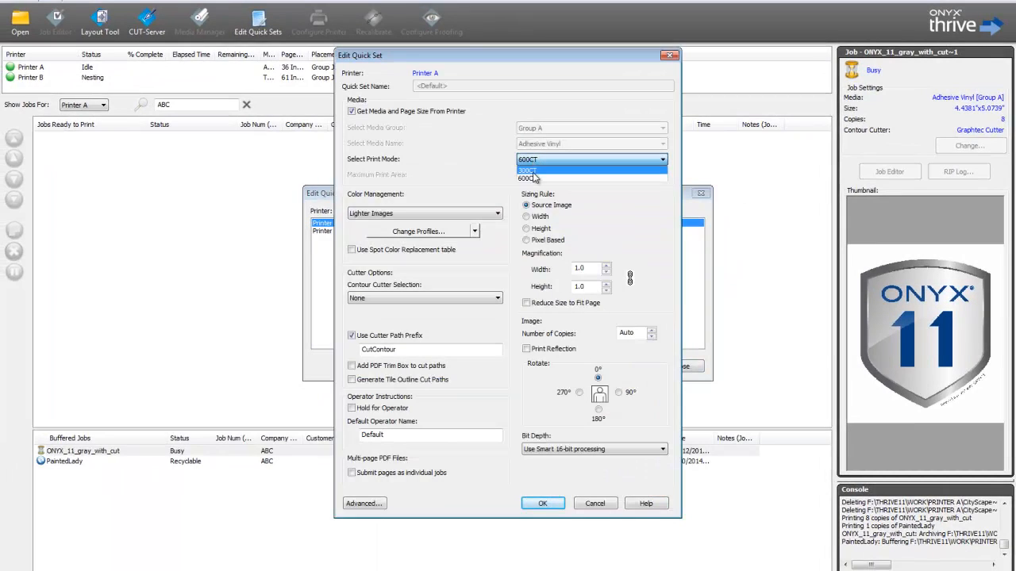
- Give Printer A's Default quick set 300CT print mode and width magnification 2
{"action": "left_click", "coordinate": [527, 169]}
{"action": "type", "text": "2"}
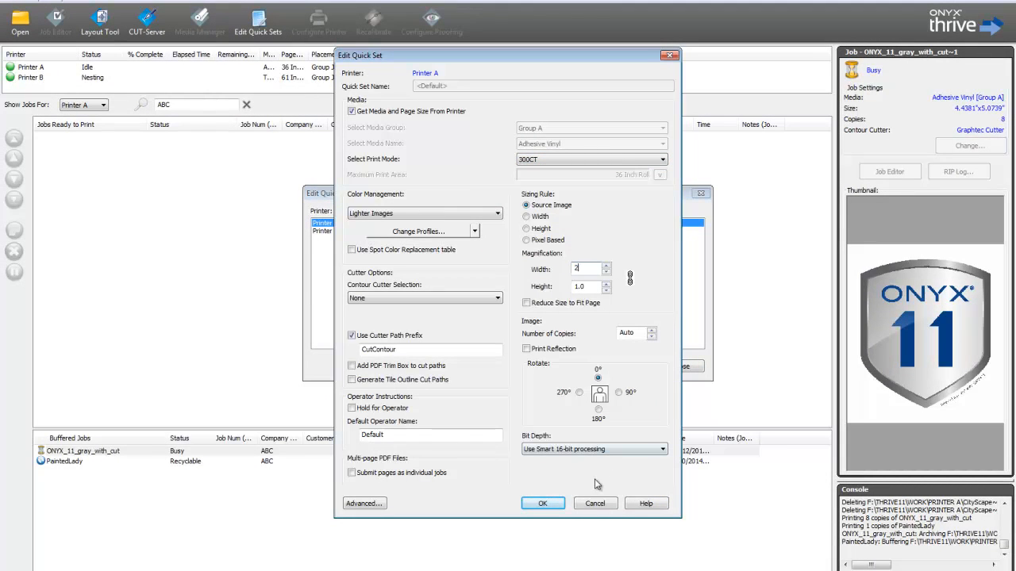
{"action": "left_click", "coordinate": [594, 503]}
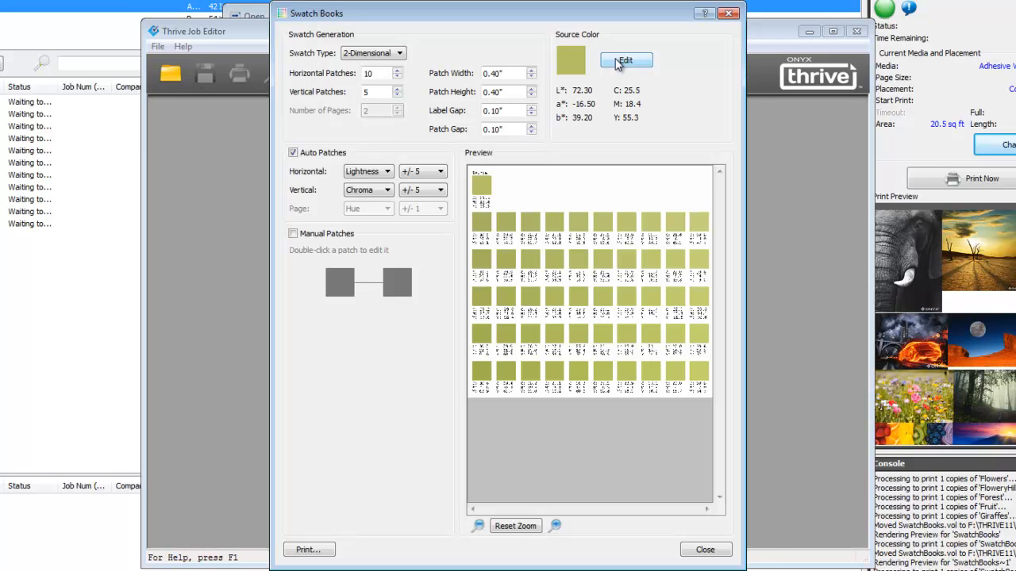
- Edit the swatch book's olive source colour and open its Color Type options
{"action": "left_click", "coordinate": [626, 60]}
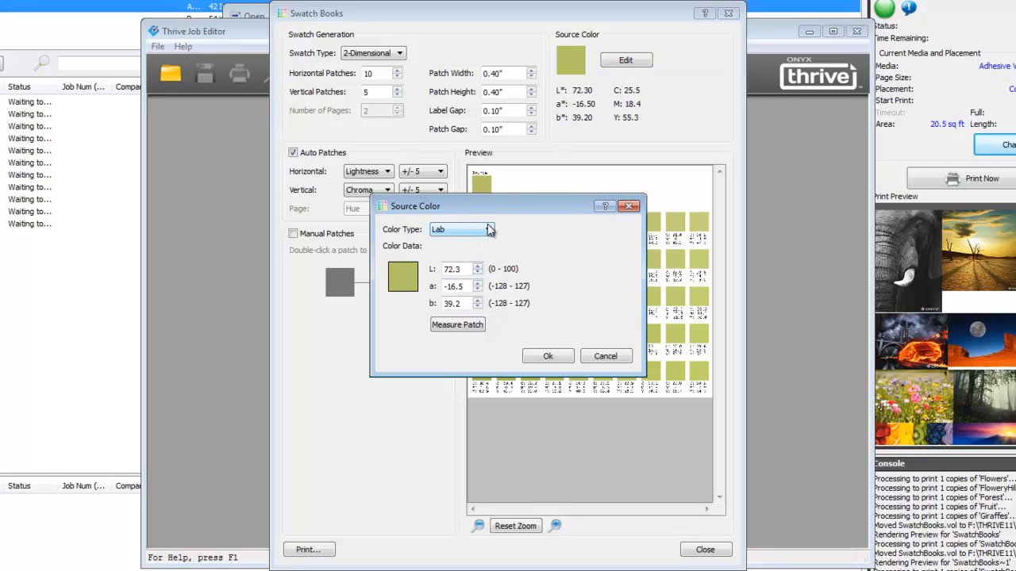
{"action": "left_click", "coordinate": [486, 229]}
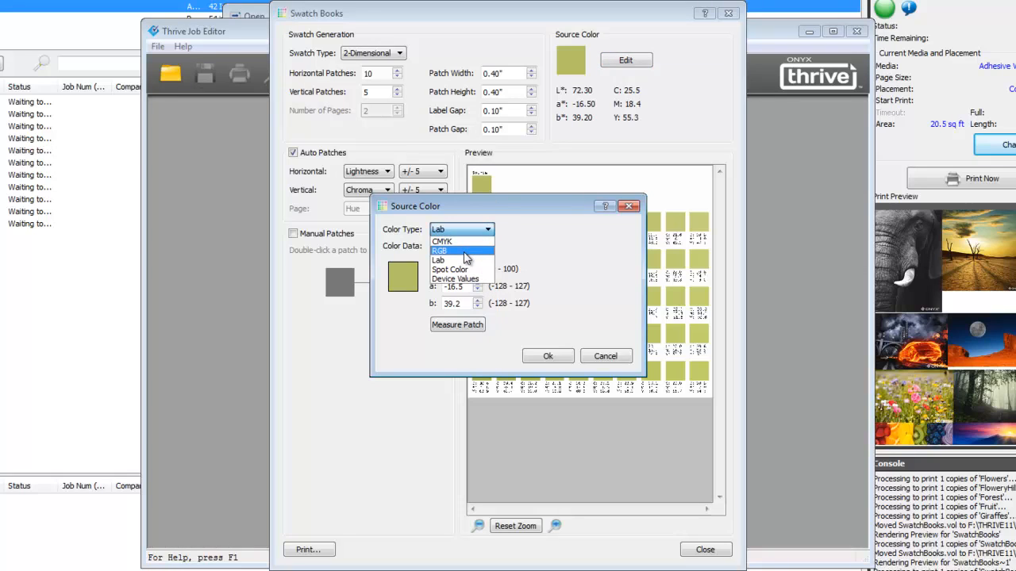